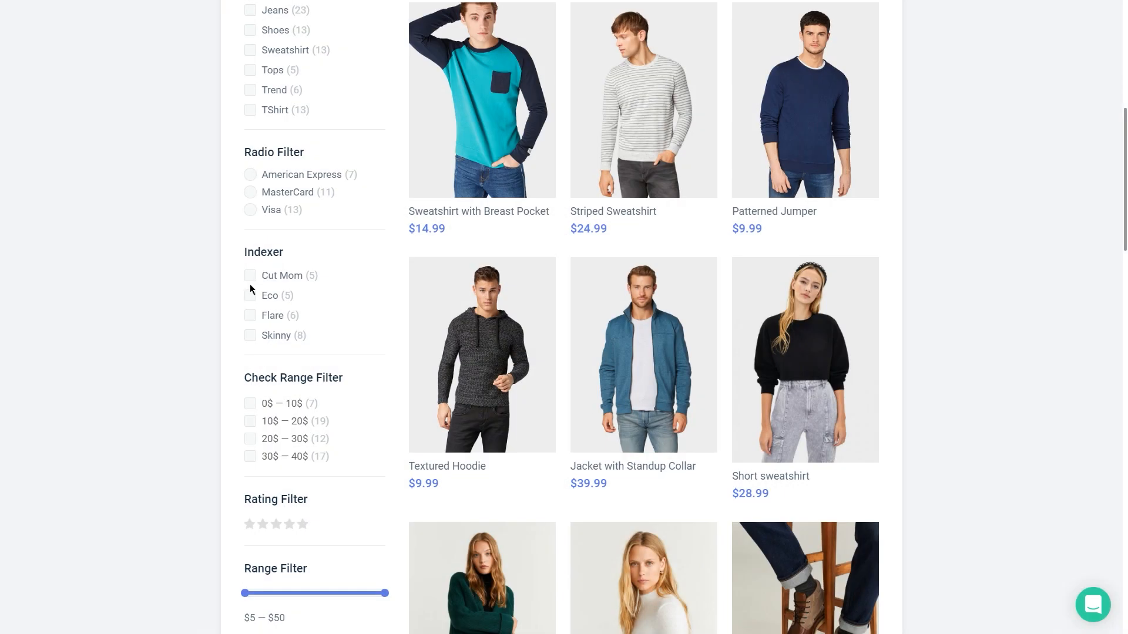
- Tick the Flare and Skinny terms in the Indexer checkbox filter on the shop page
left_click(250, 314)
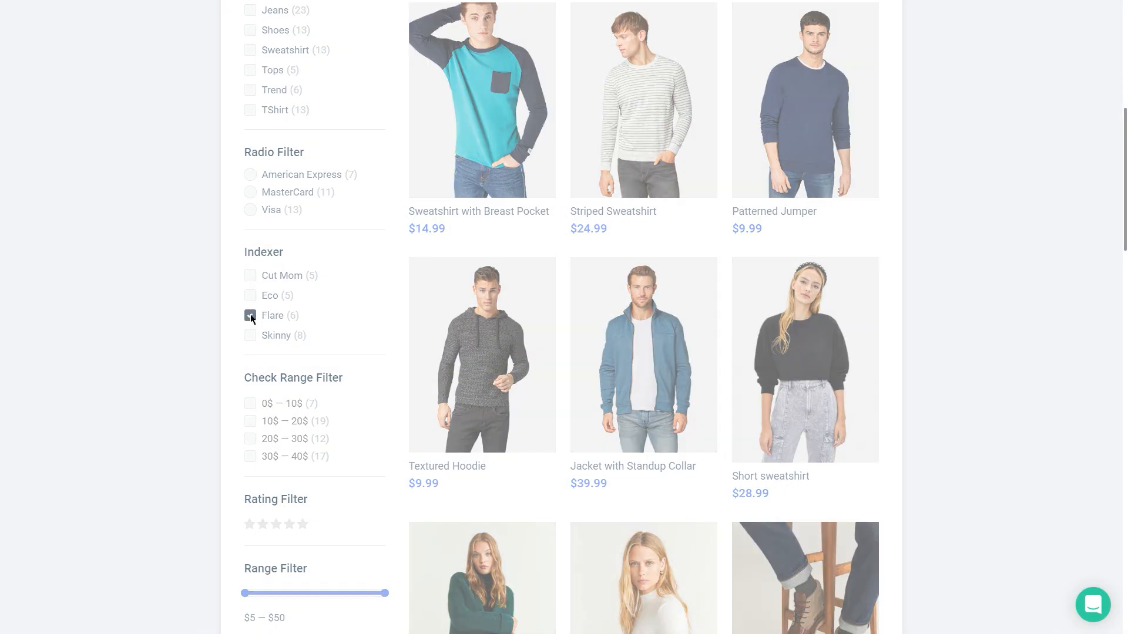
left_click(249, 316)
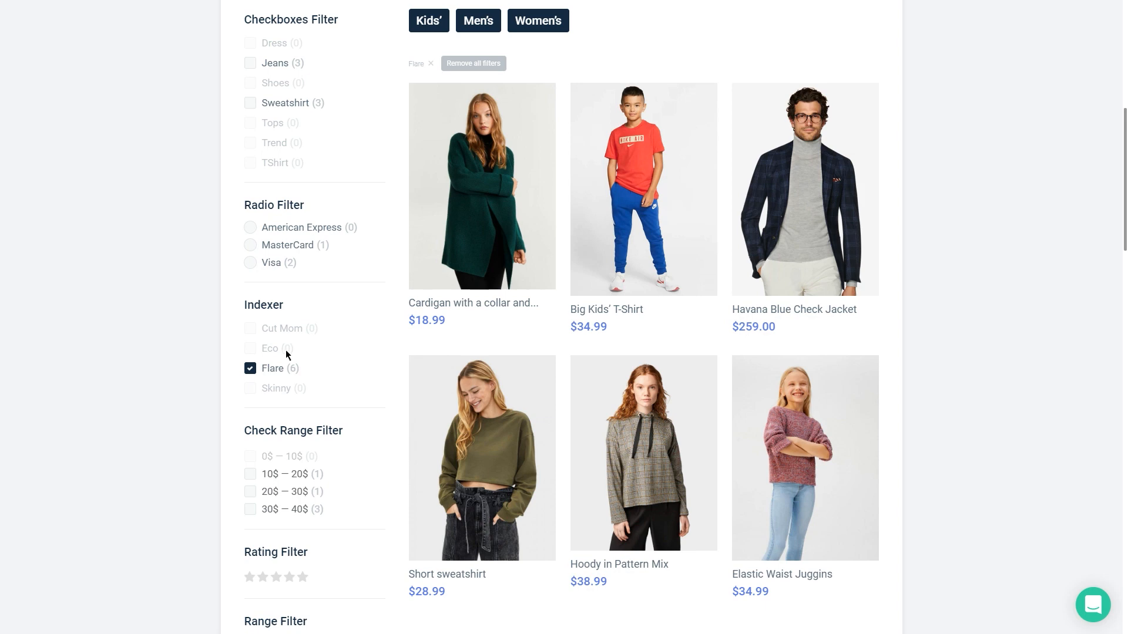
mouse_move(295, 377)
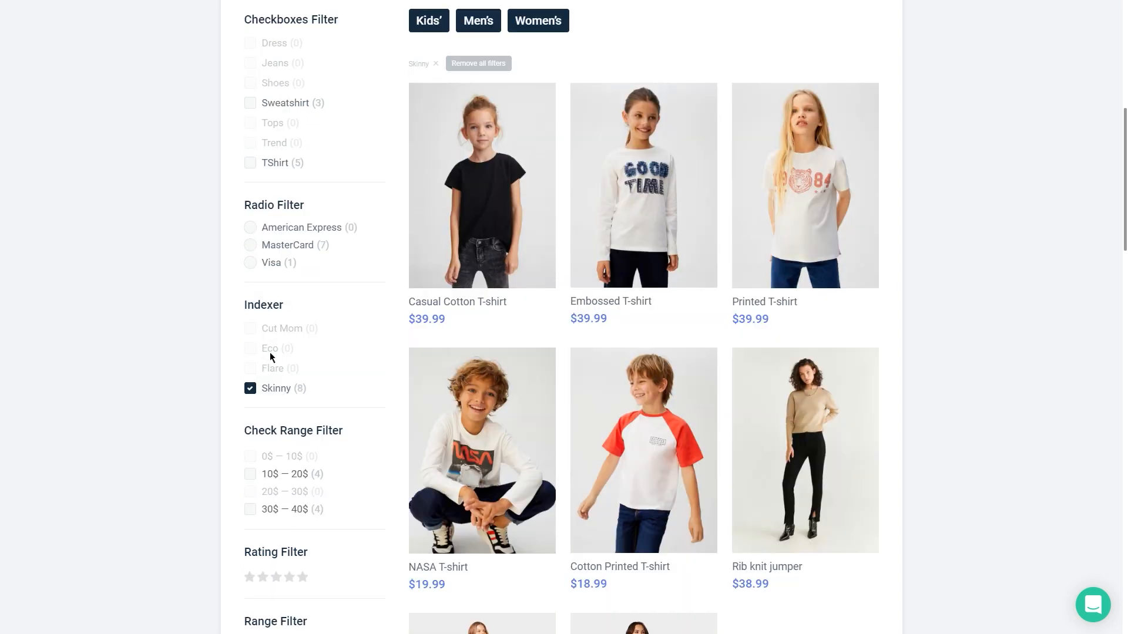
mouse_move(306, 339)
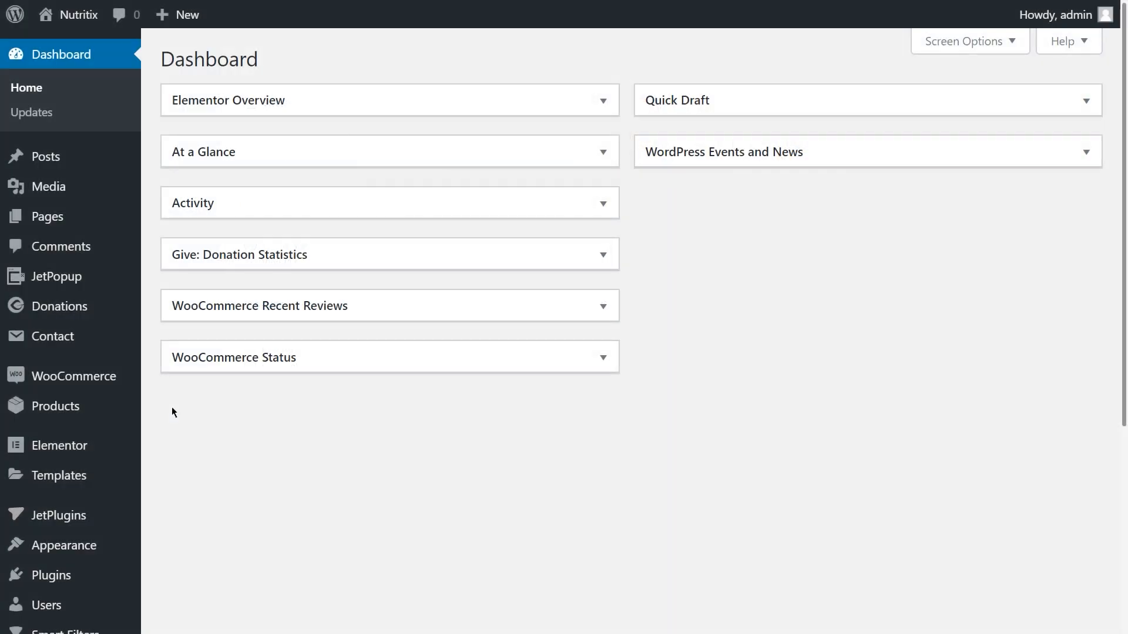
mouse_move(60, 445)
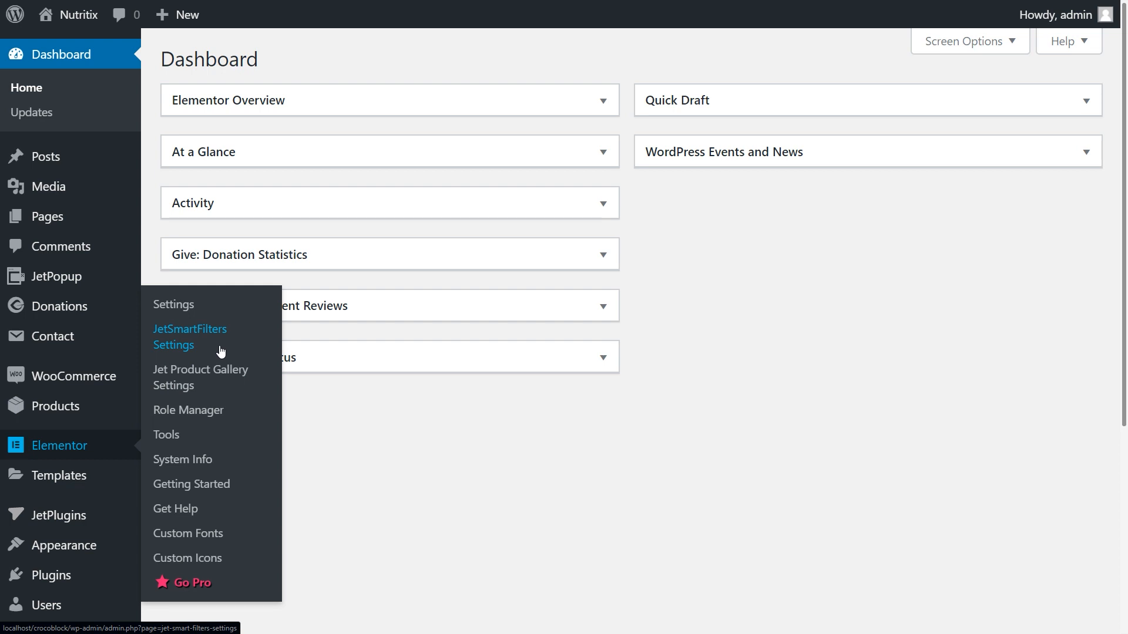
- Turn on indexed filters in JetSmartFilters settings, include Products as an index post type, and save
left_click(189, 336)
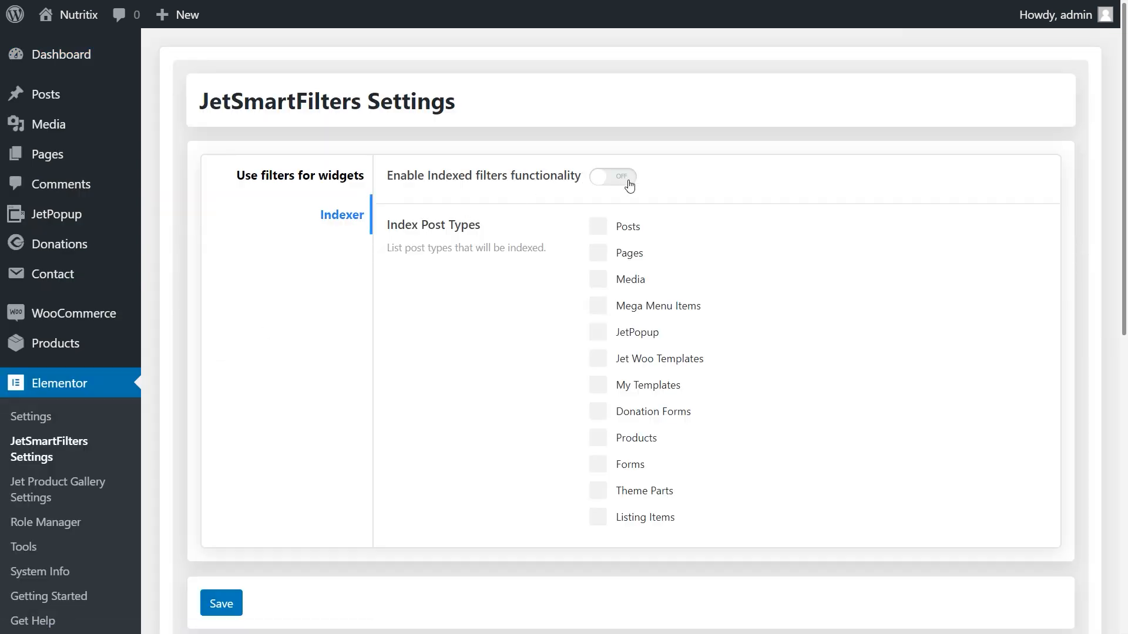
left_click(612, 177)
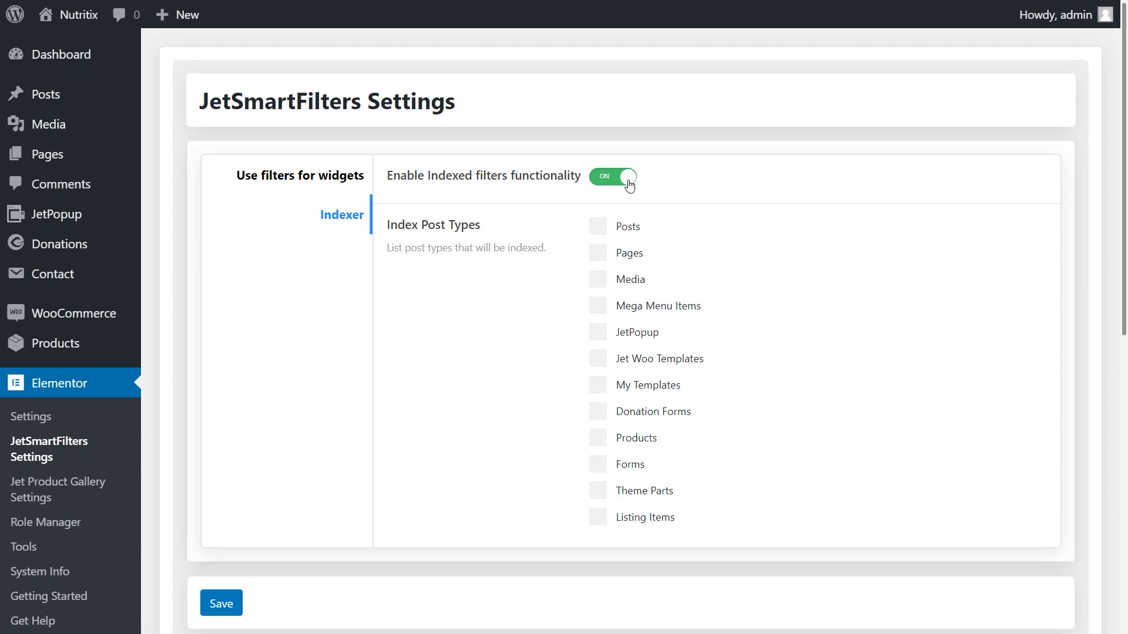
mouse_move(602, 442)
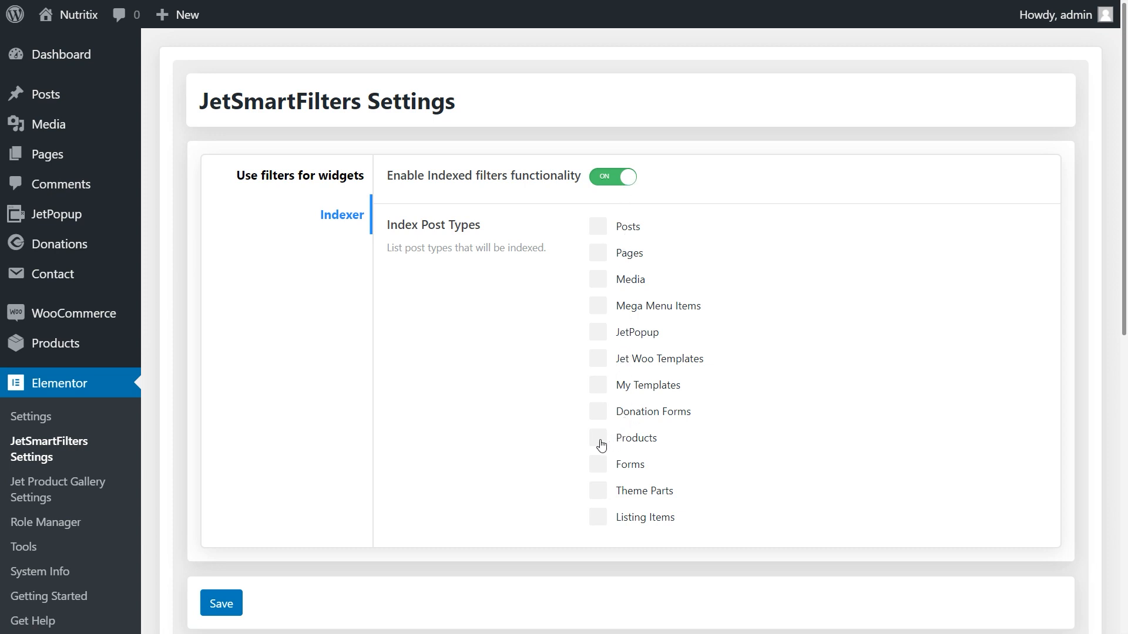
left_click(598, 438)
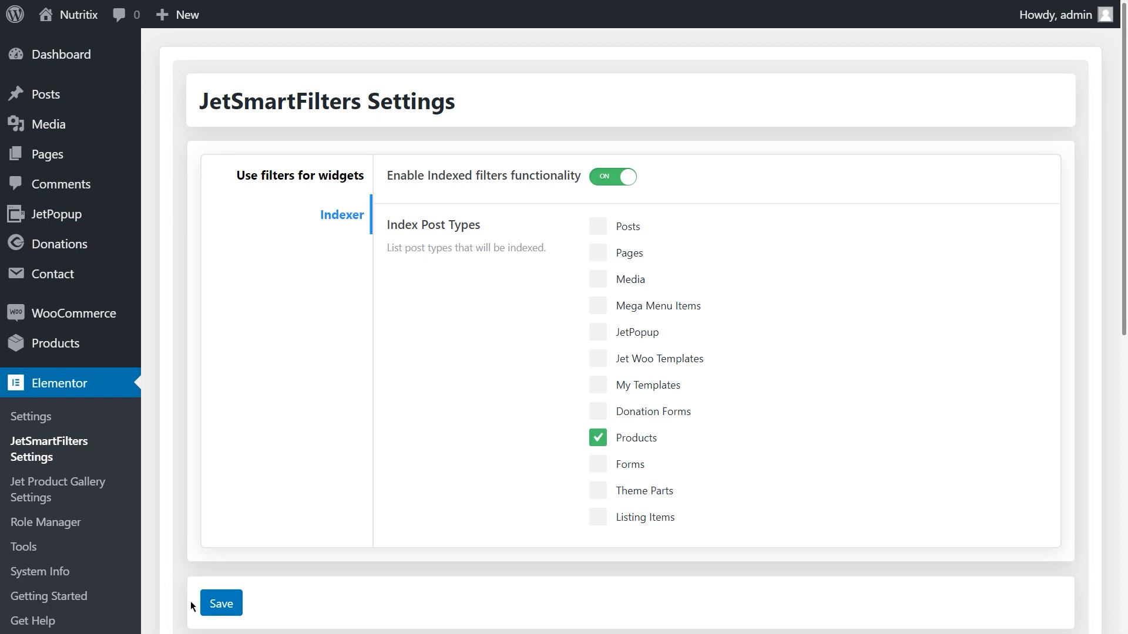
scroll("down", 3)
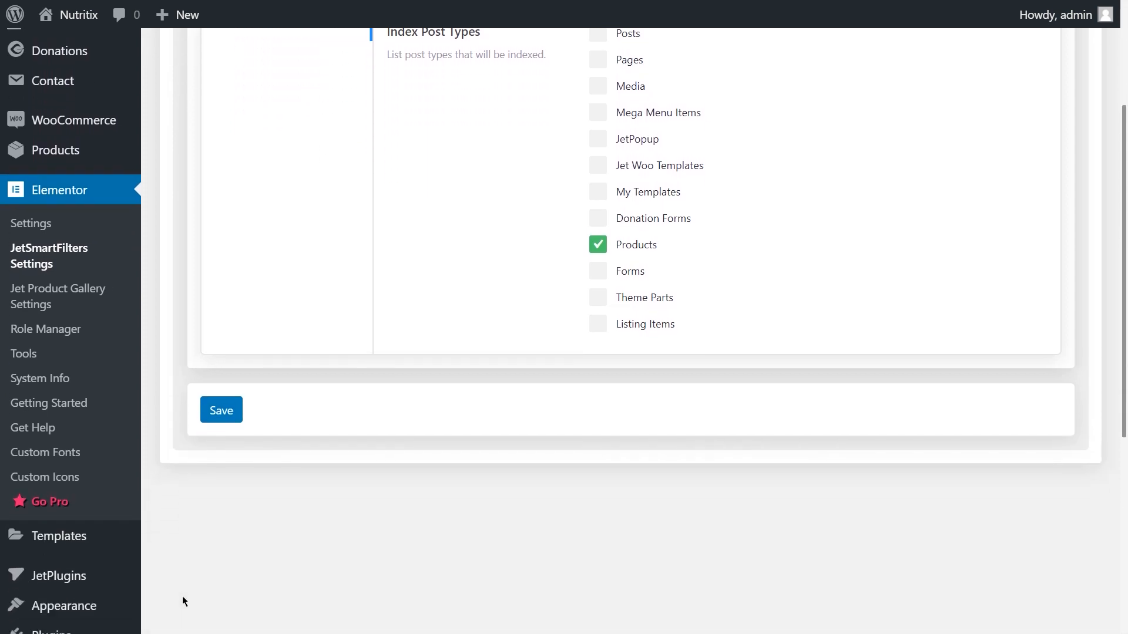
left_click(65, 573)
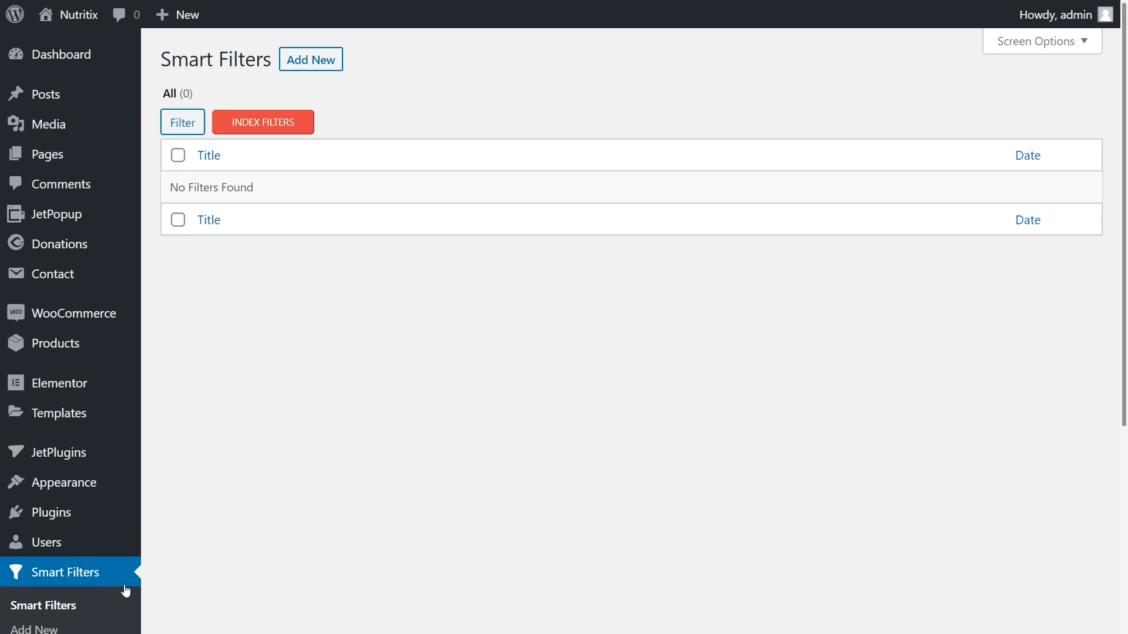
mouse_move(378, 120)
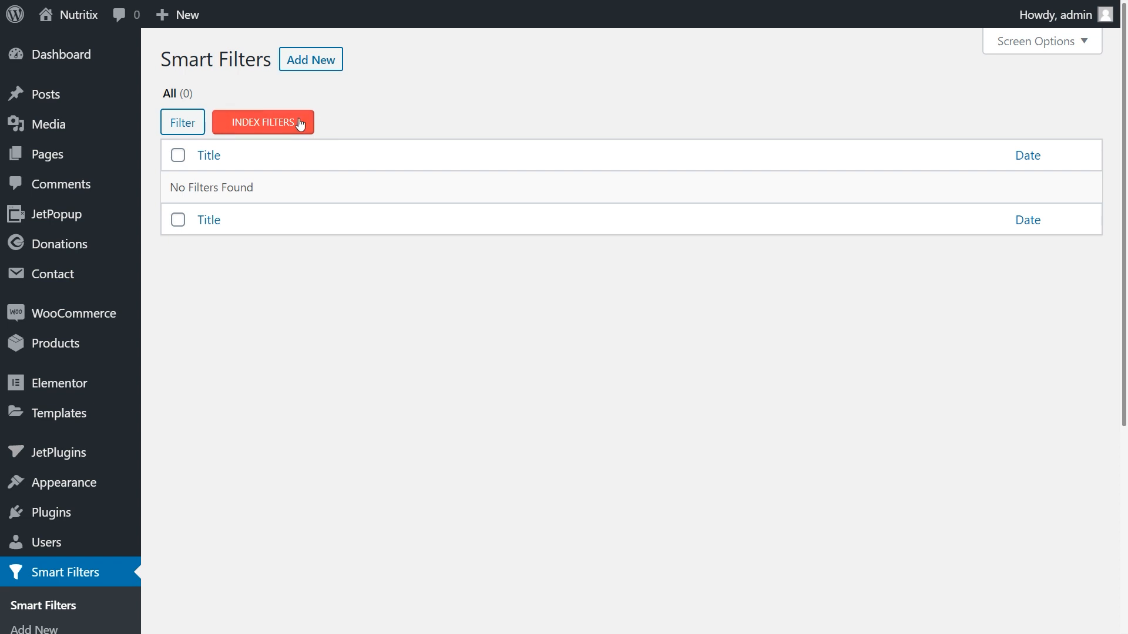
mouse_move(355, 128)
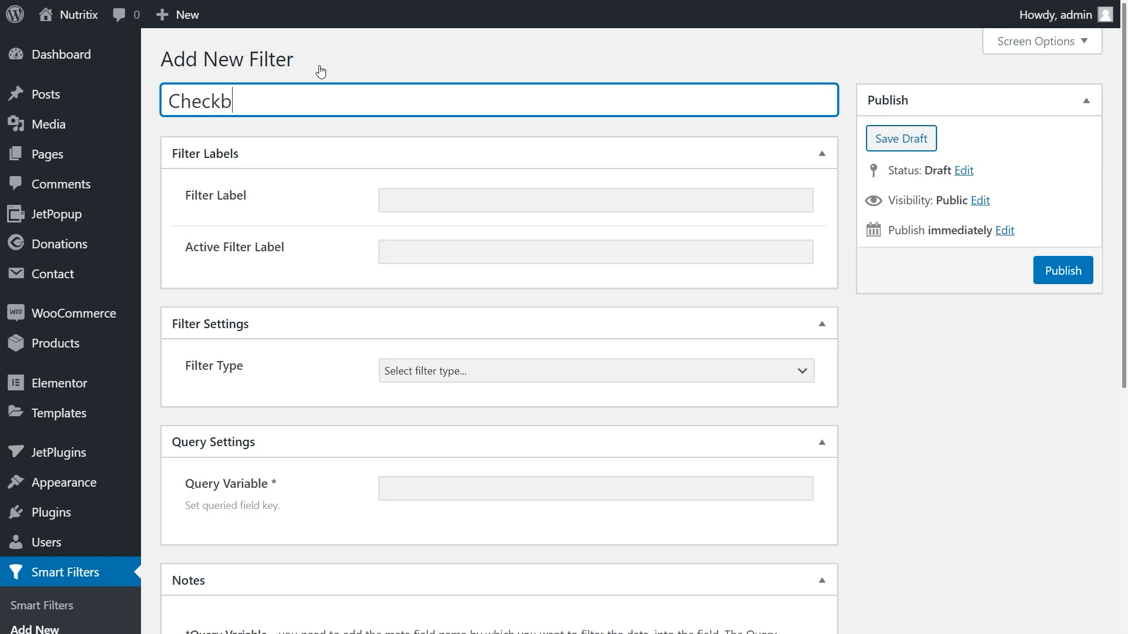
- Title a new filter 'Checkbox Filter' as a checkboxes list from the Product categories taxonomy
type("Checkbox Filter")
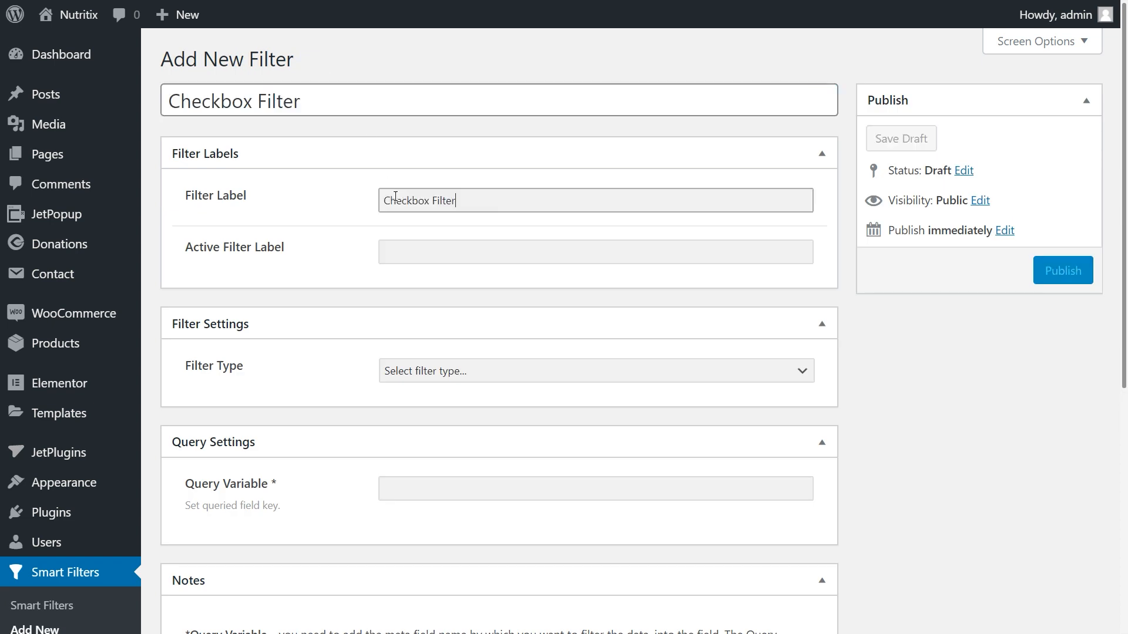
type("Checkbox Filter Active")
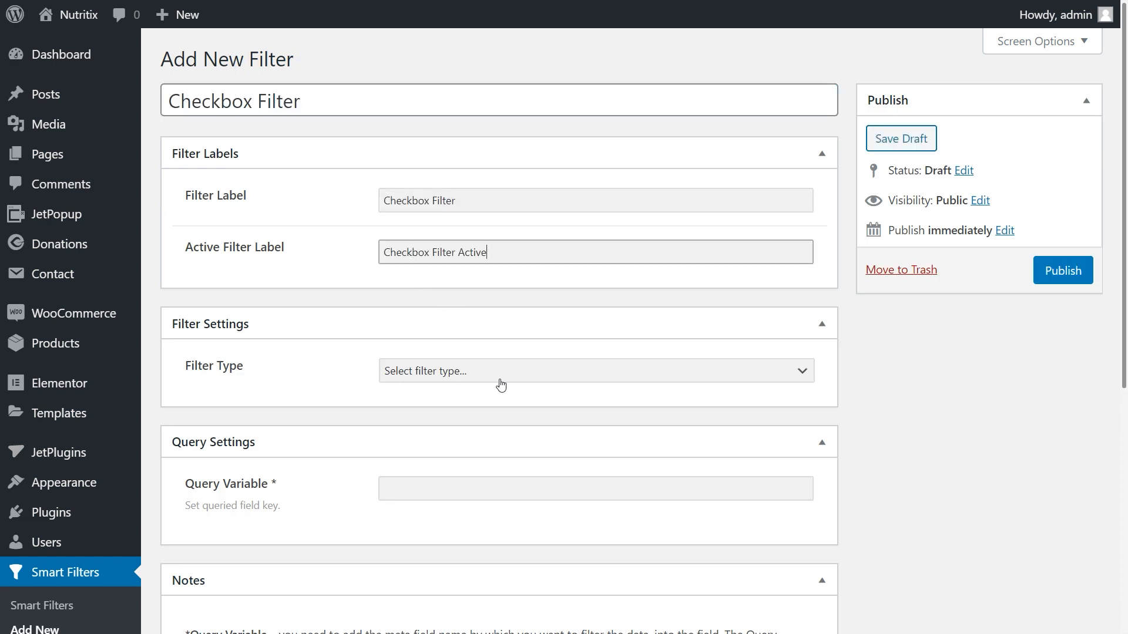
left_click(593, 370)
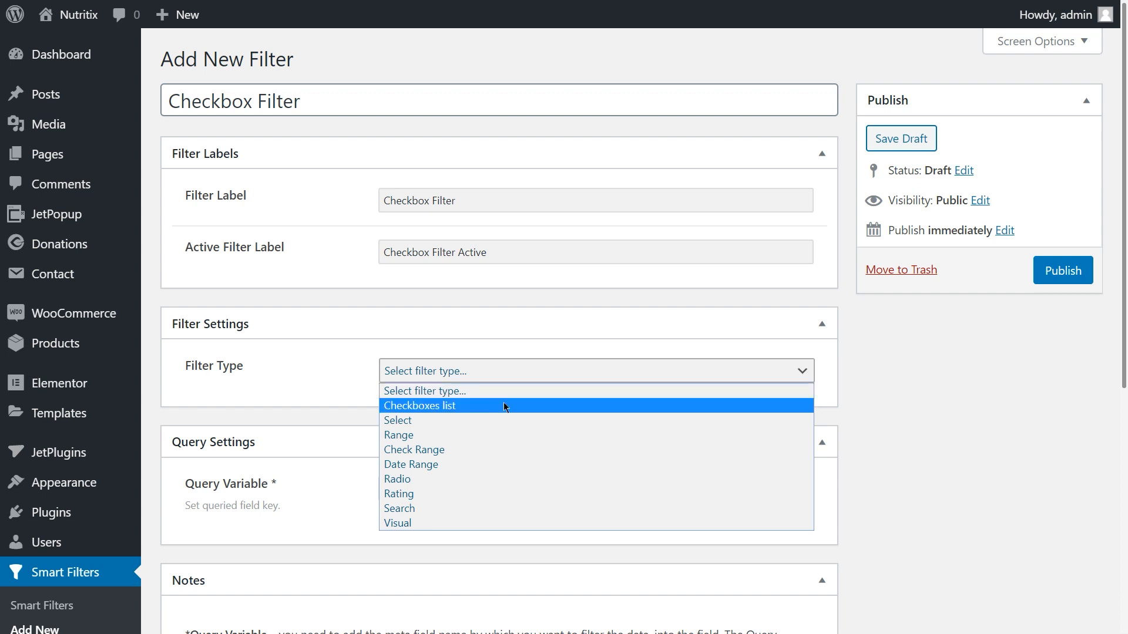
left_click(419, 406)
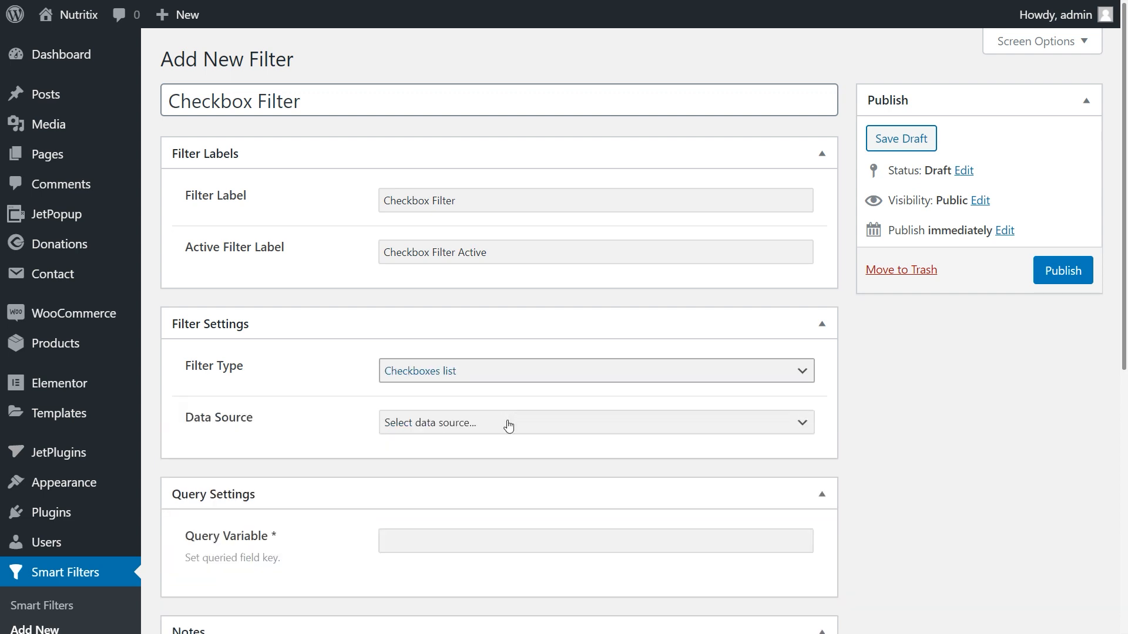
left_click(594, 423)
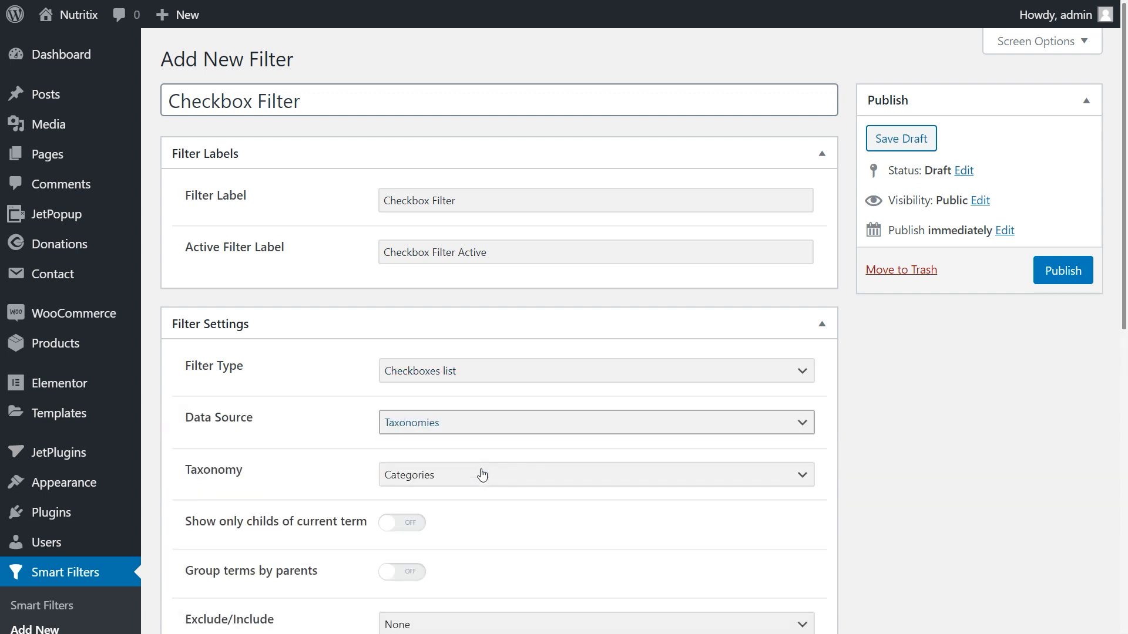
left_click(594, 475)
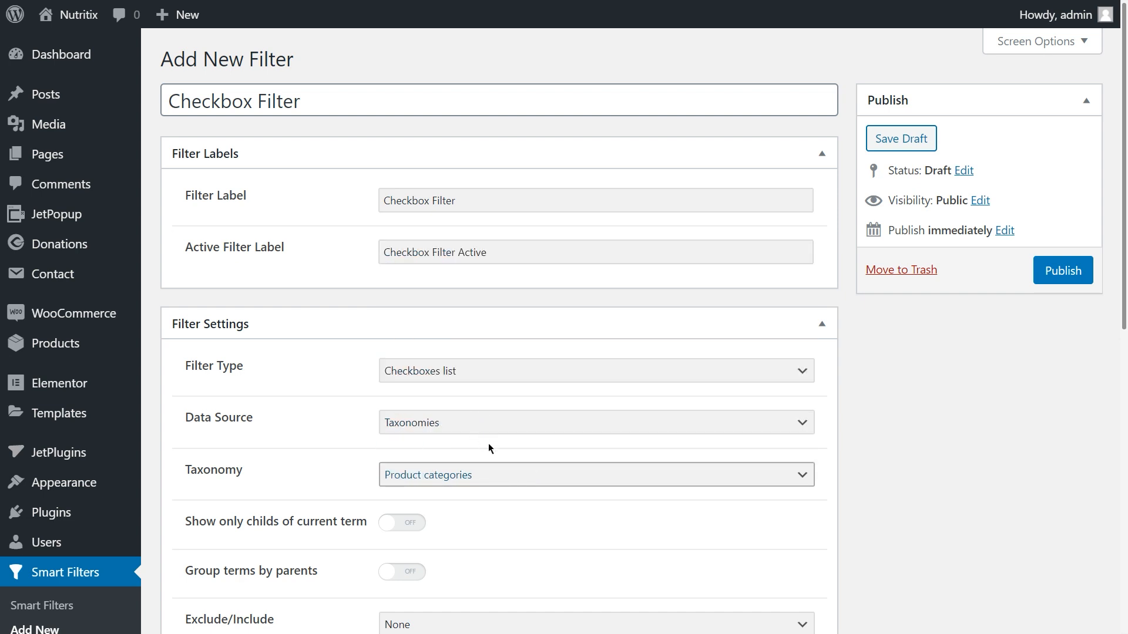
- Publish the Checkbox Filter
left_click(1062, 269)
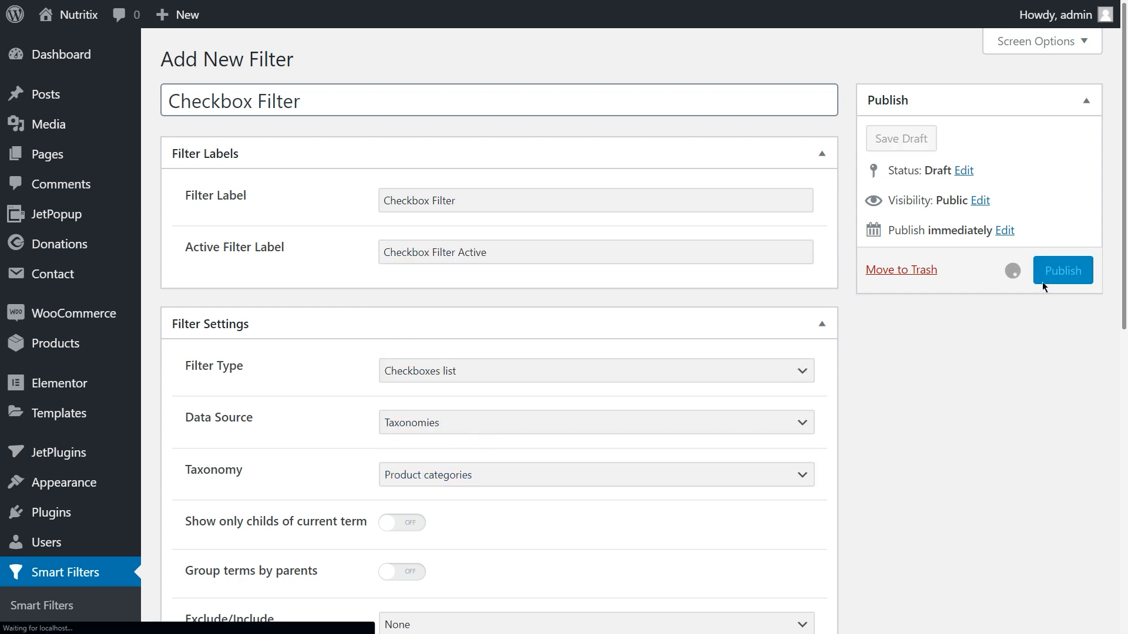
left_click(1063, 269)
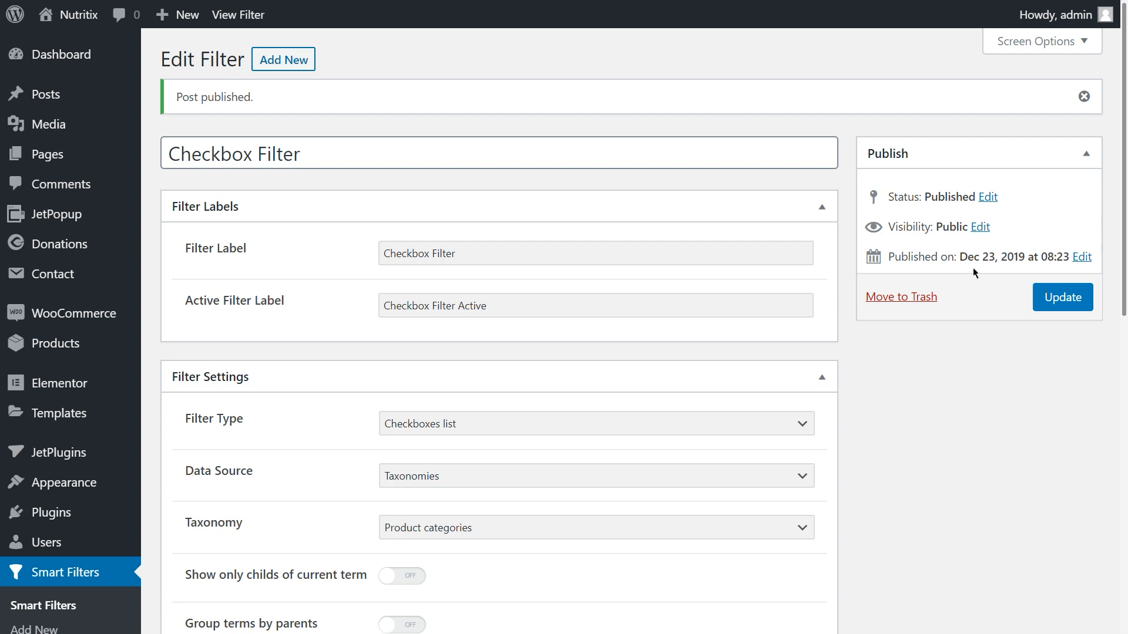
left_click(283, 60)
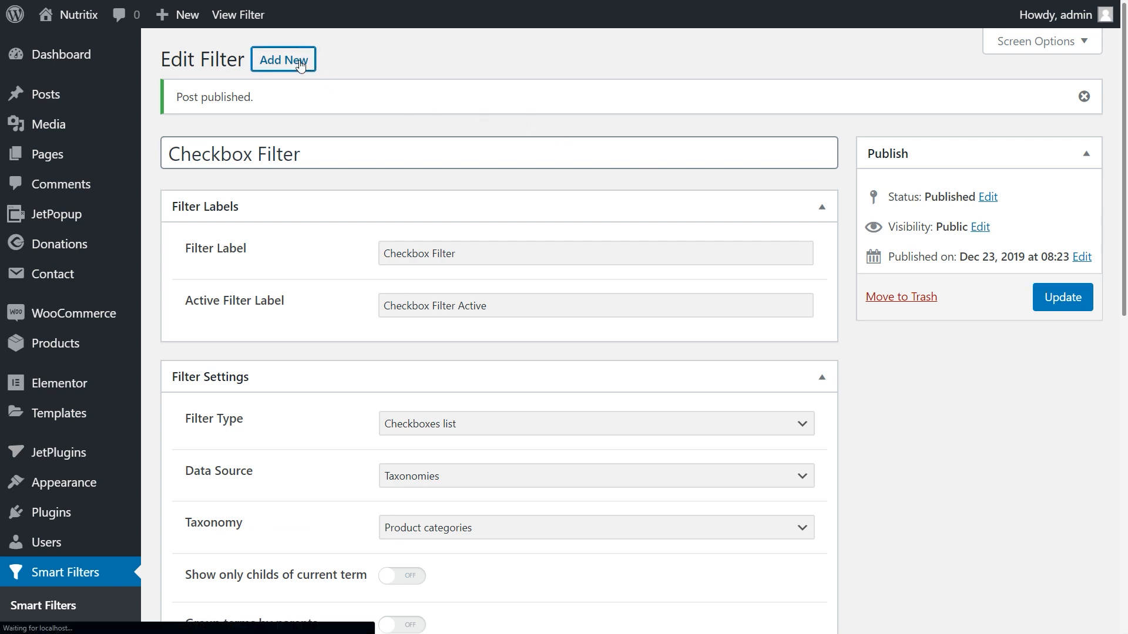
- Make the new filter a Select type using the Product tags taxonomy, and publish it
left_click(283, 59)
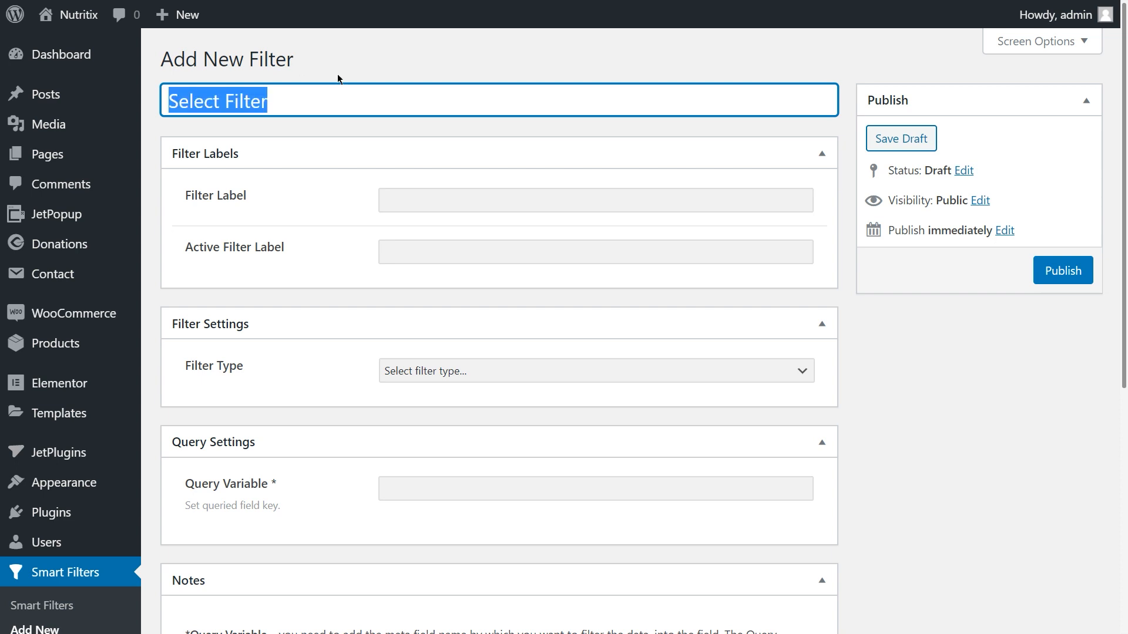
left_click(594, 371)
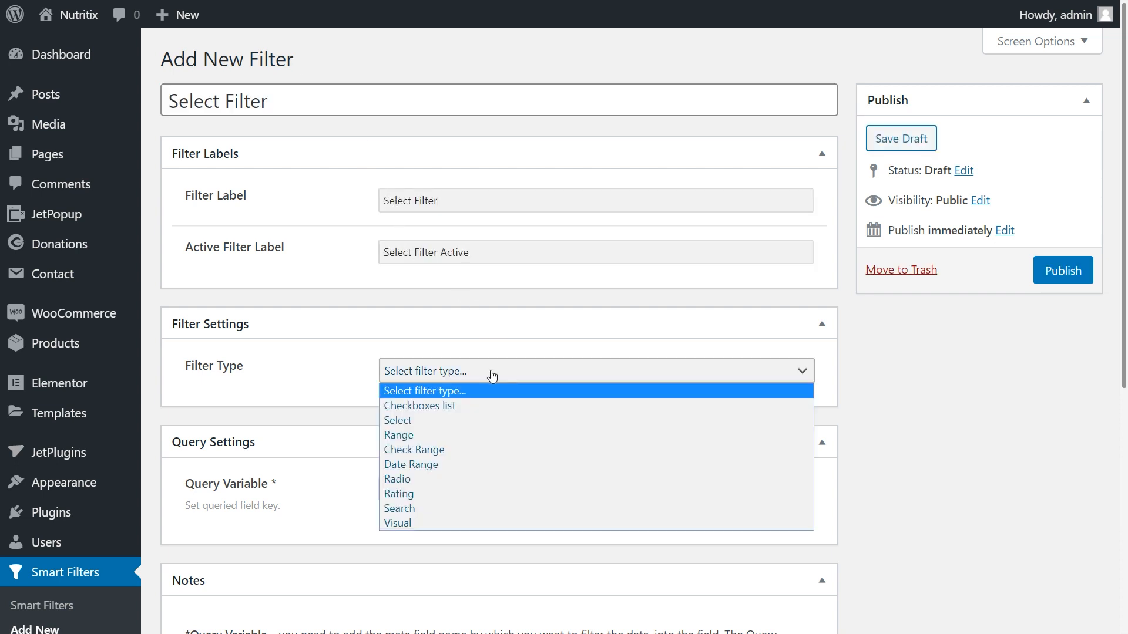
left_click(397, 420)
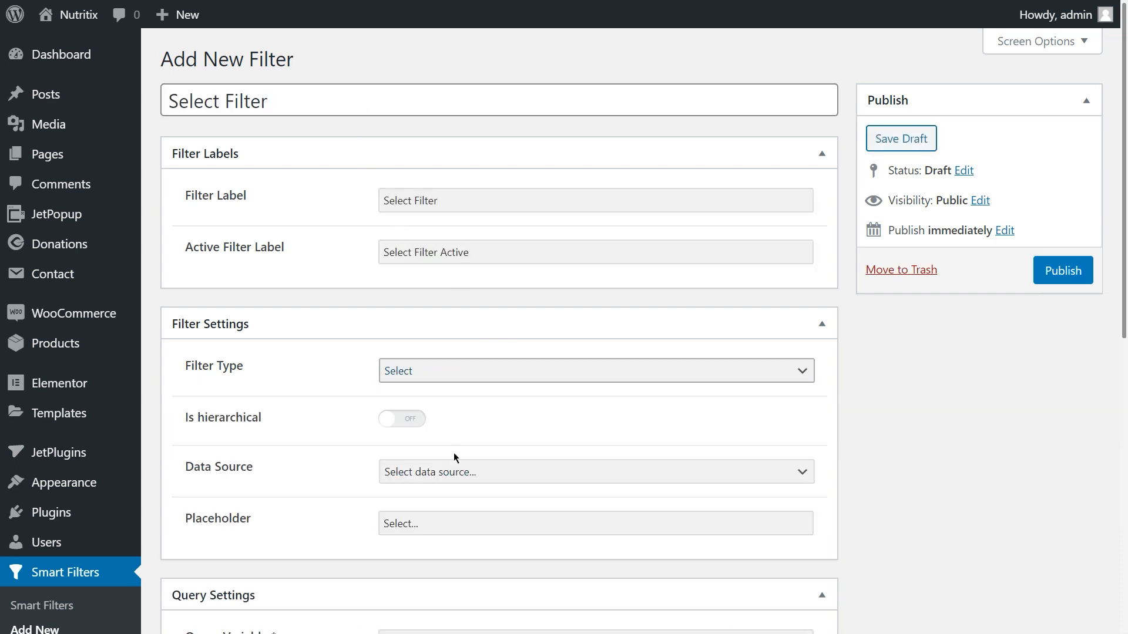
left_click(594, 472)
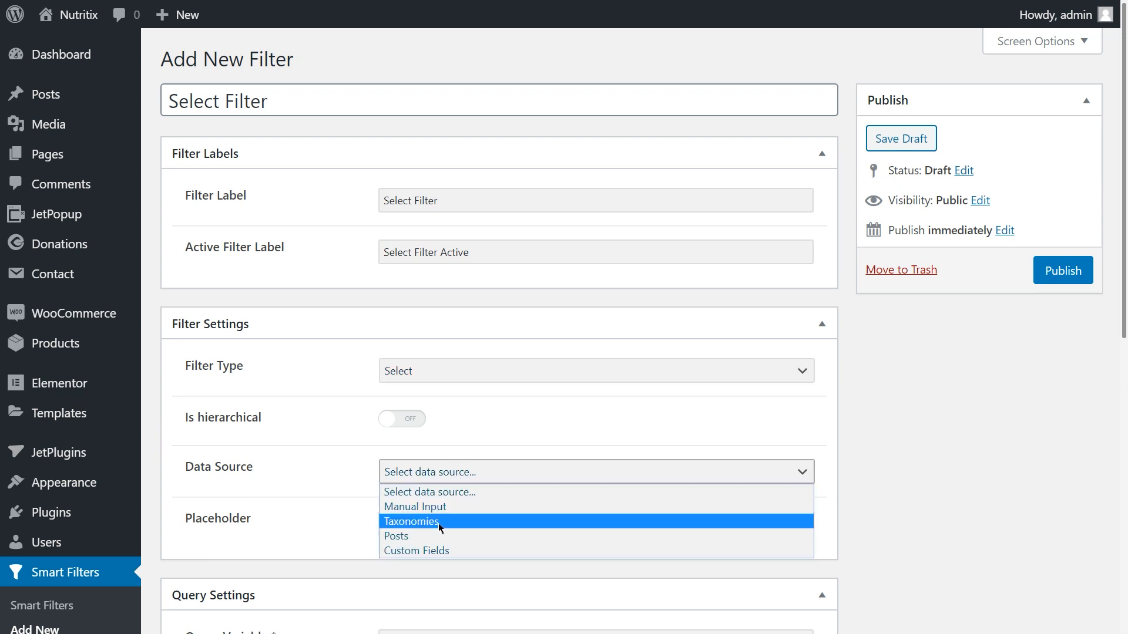
left_click(410, 522)
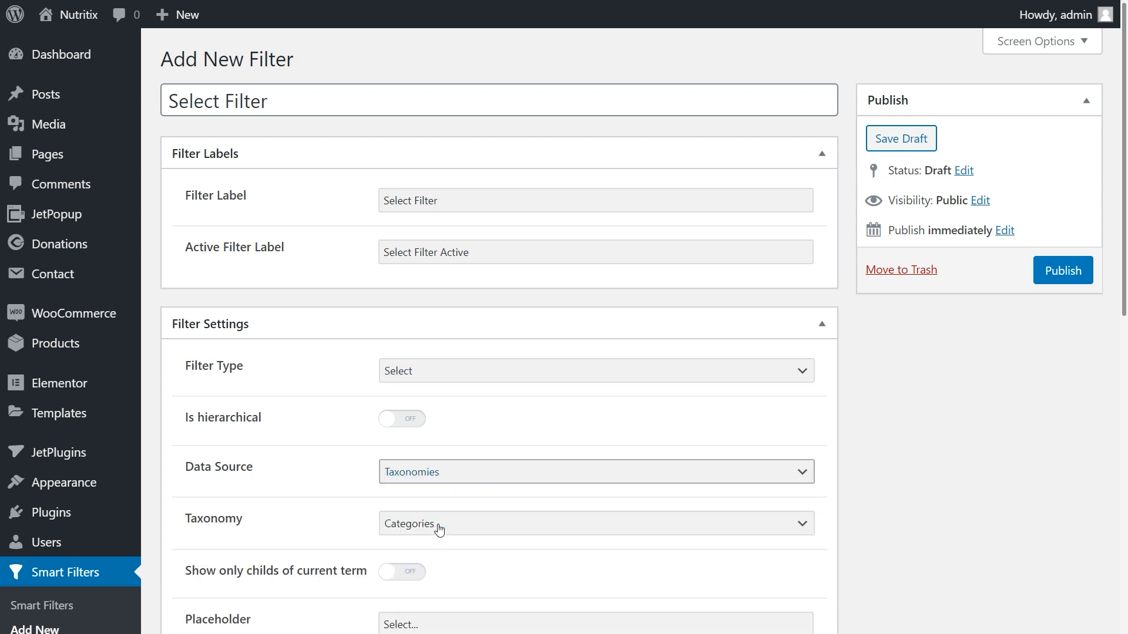
left_click(593, 523)
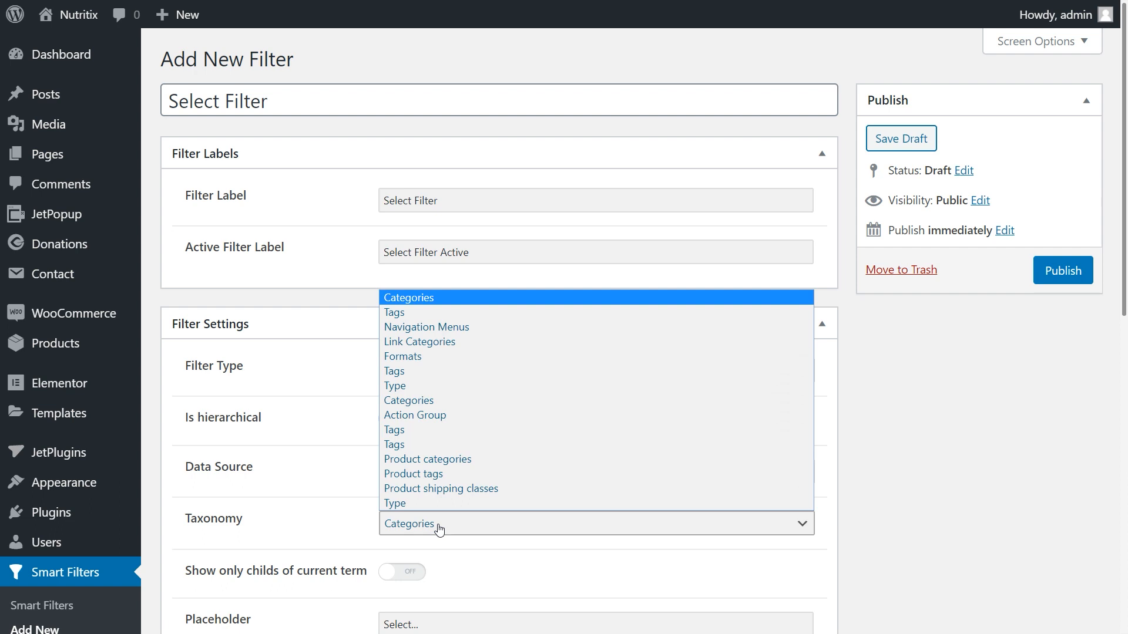
left_click(440, 479)
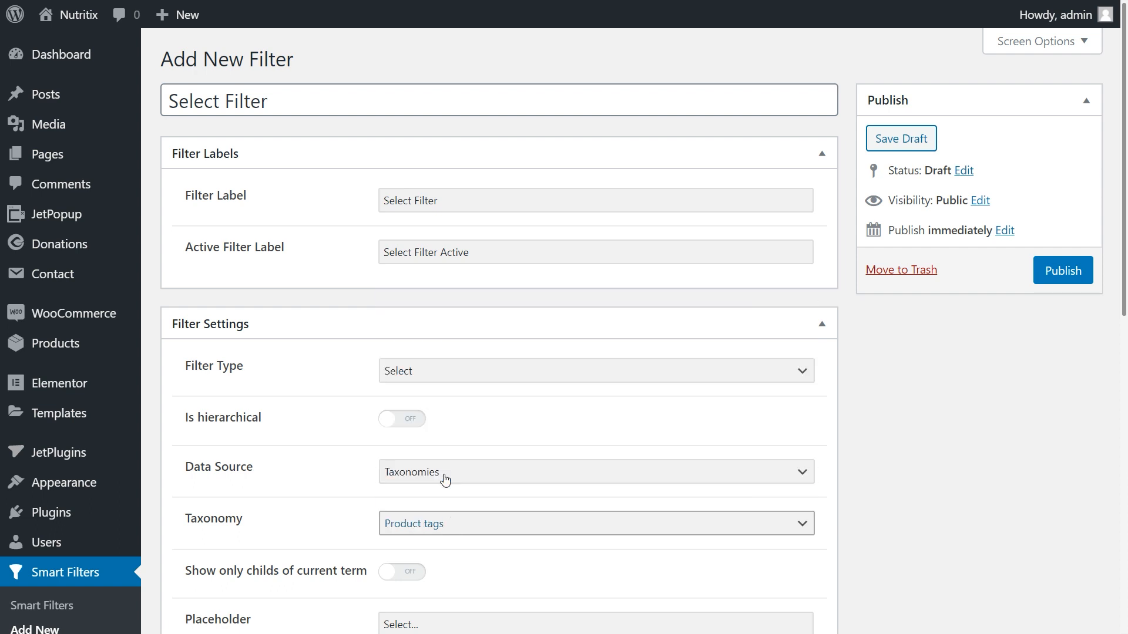
mouse_move(1064, 270)
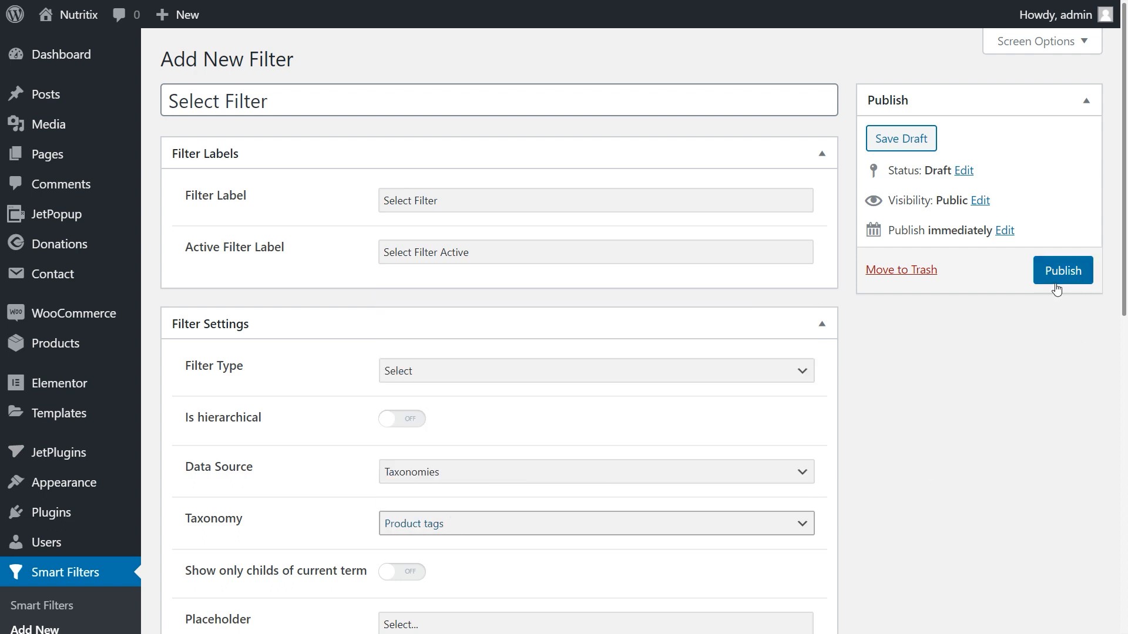
left_click(1062, 270)
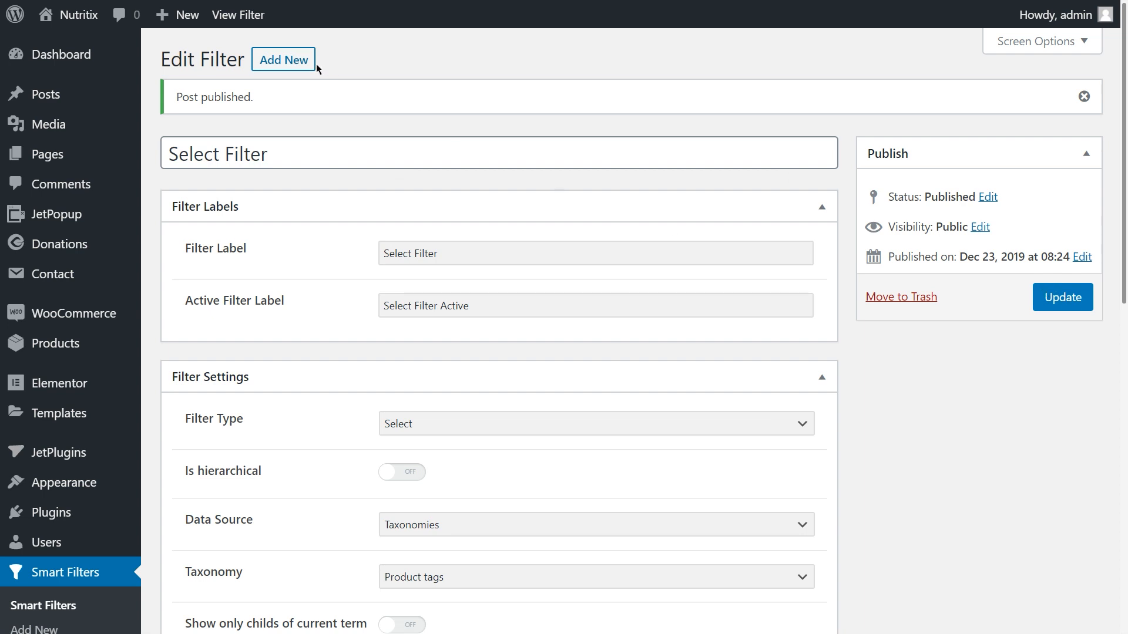
- Add a new filter titled 'Check Range Filter' with the Check Range type
left_click(284, 60)
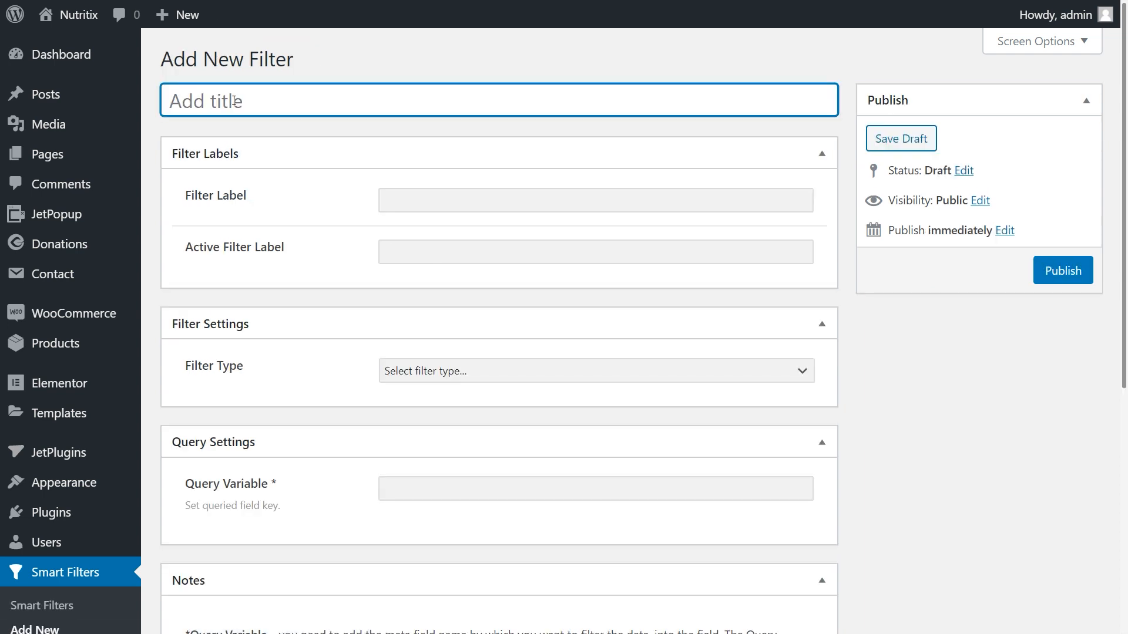
type("Check Range Filter")
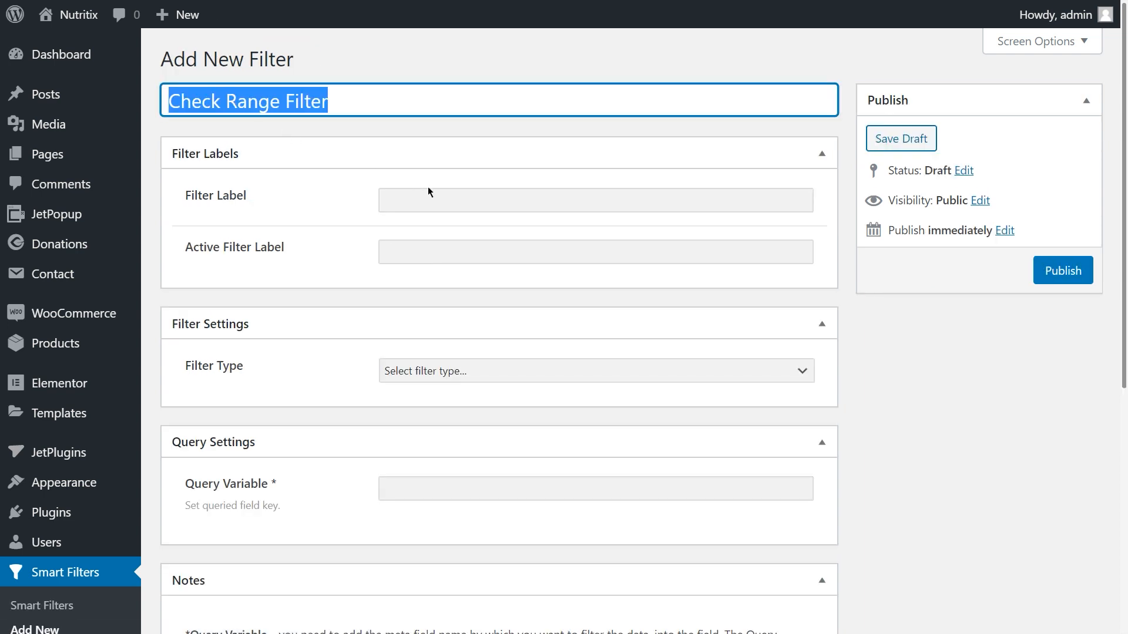
left_click(594, 371)
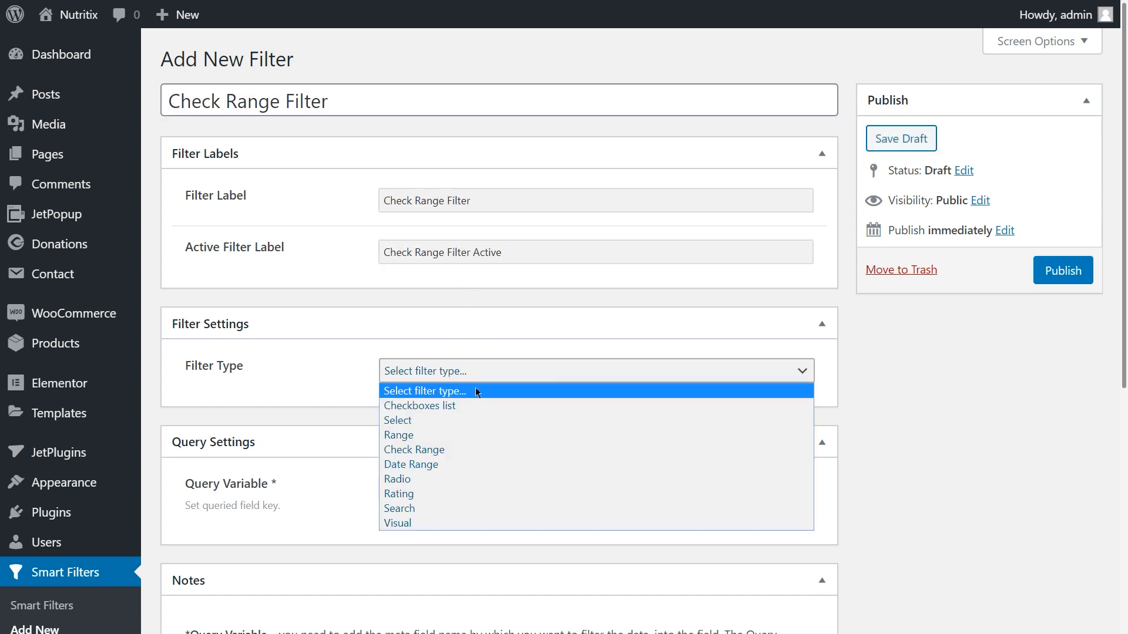
left_click(414, 449)
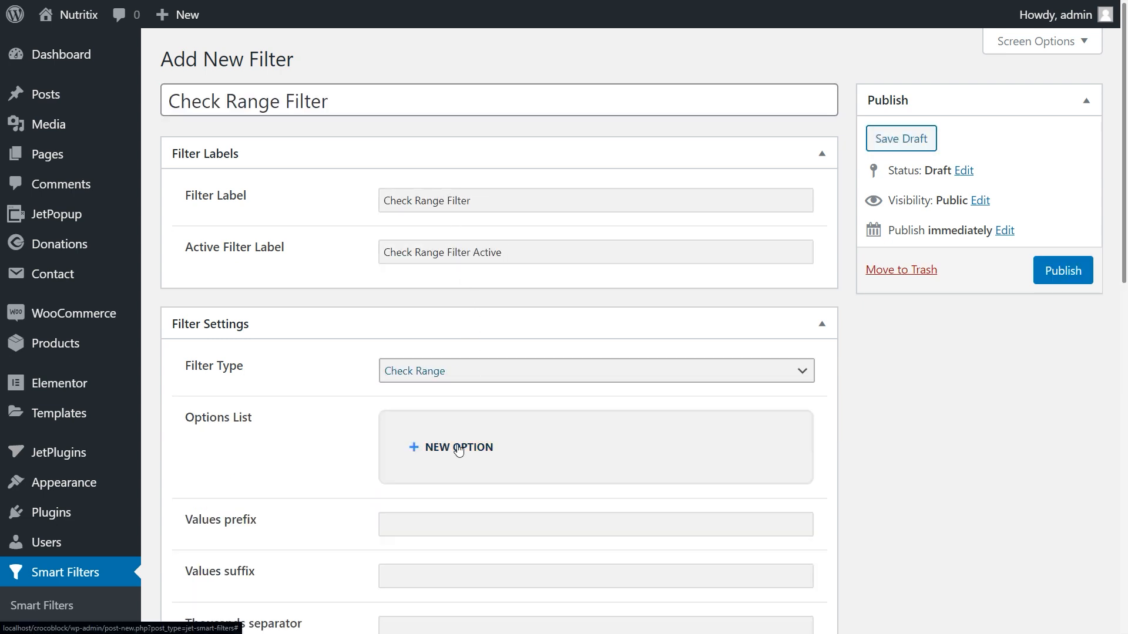
- Add the 1–20, 20–40 and 40–60 ranges, a $ prefix and the _price query variable
left_click(458, 447)
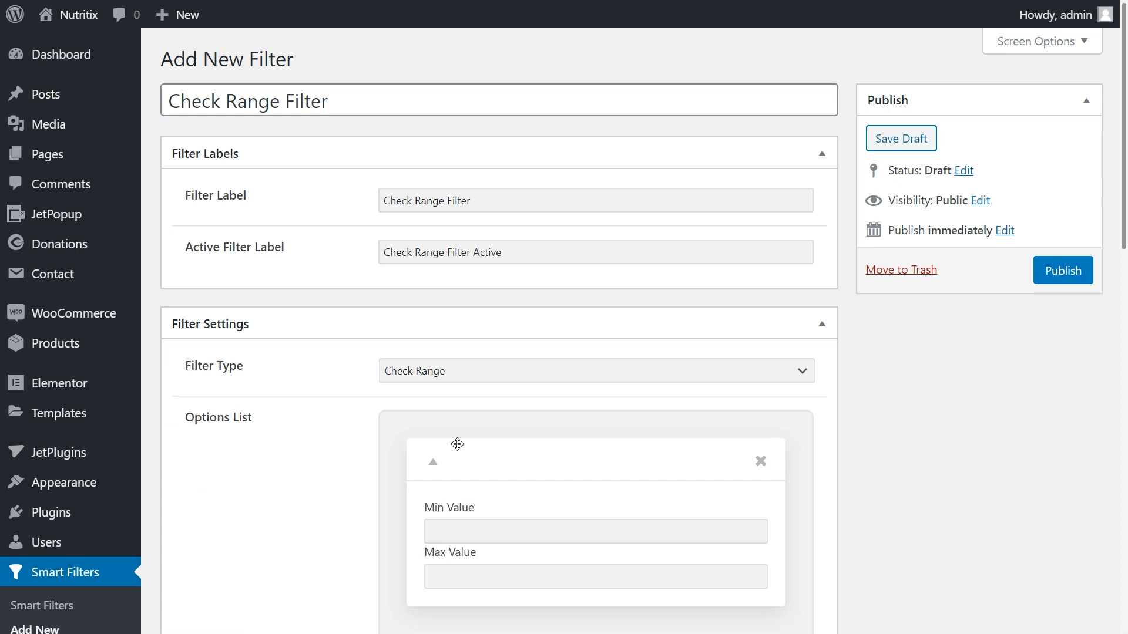
type("1")
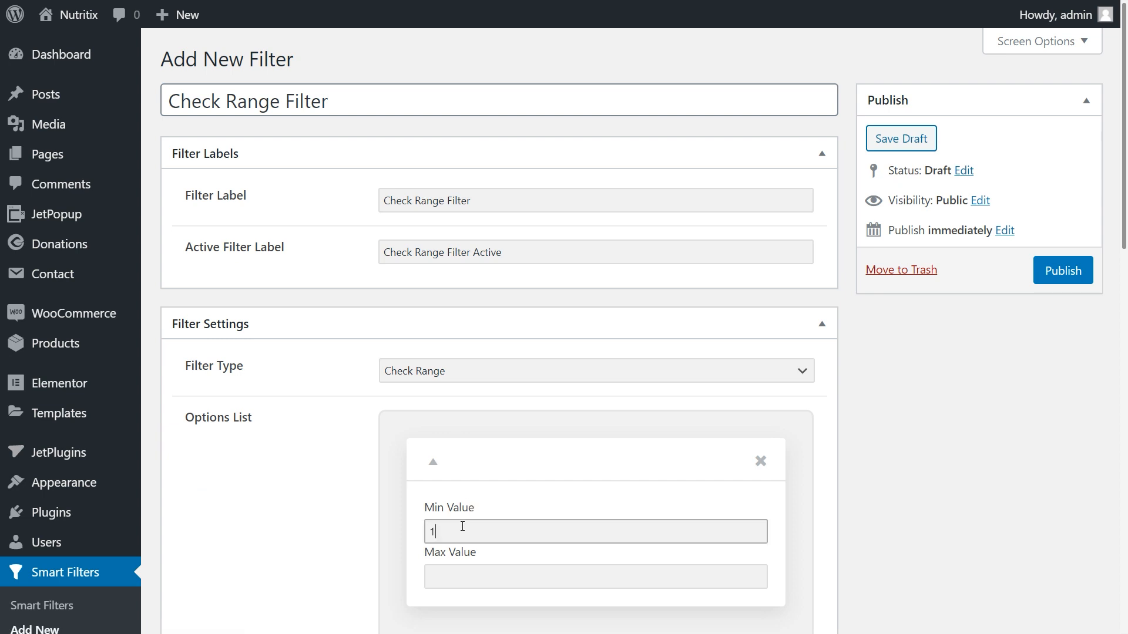
type("20")
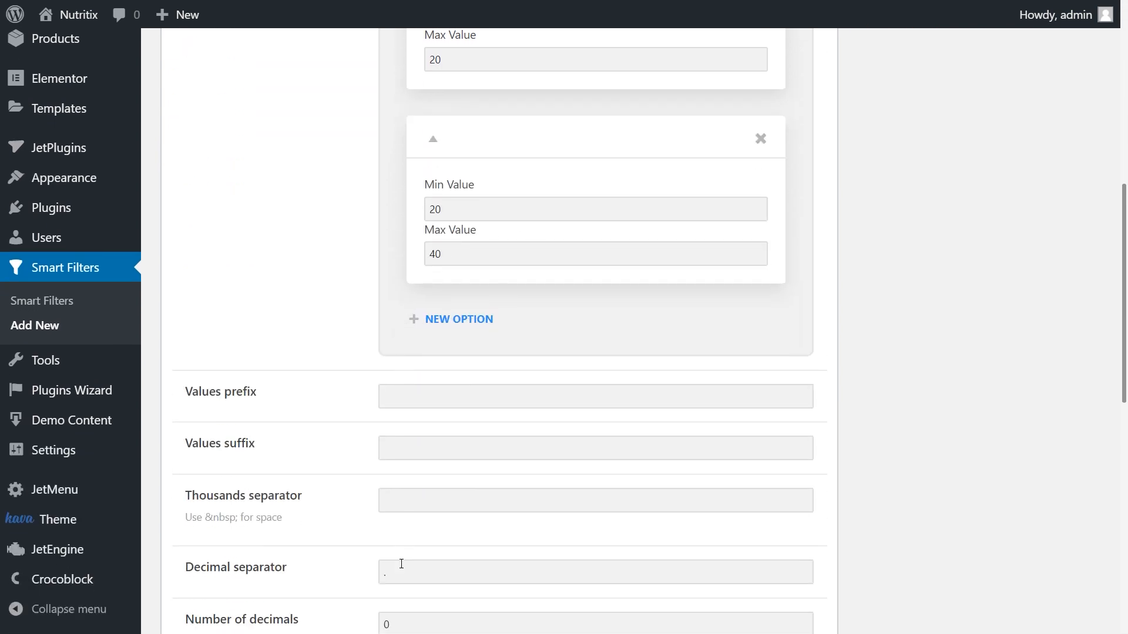
left_click(458, 318)
type("$")
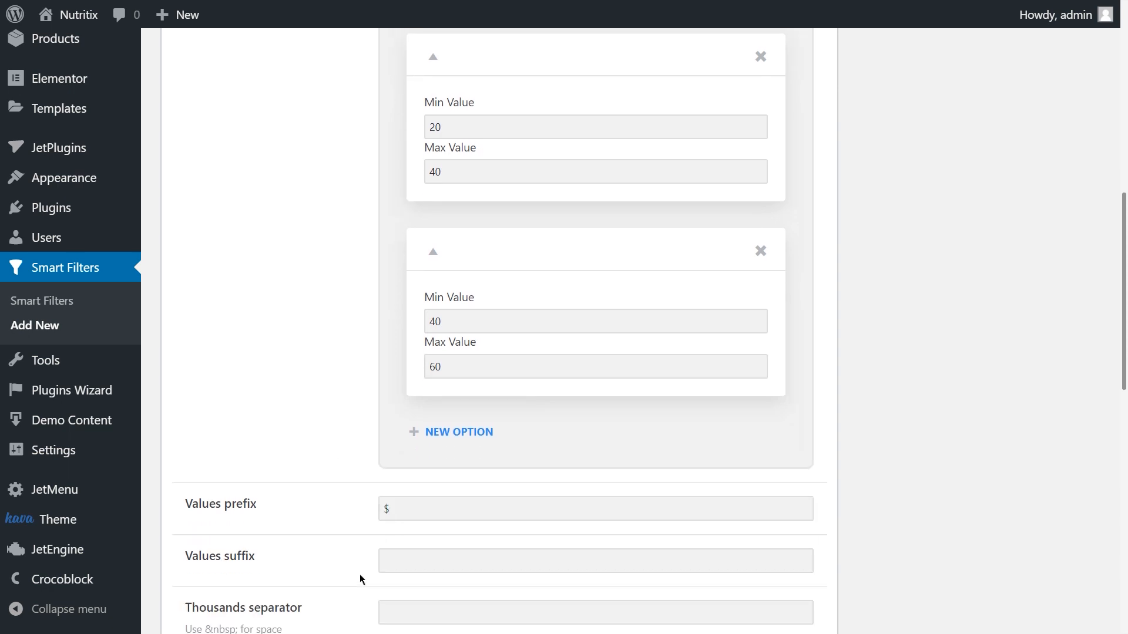
scroll("down", 3)
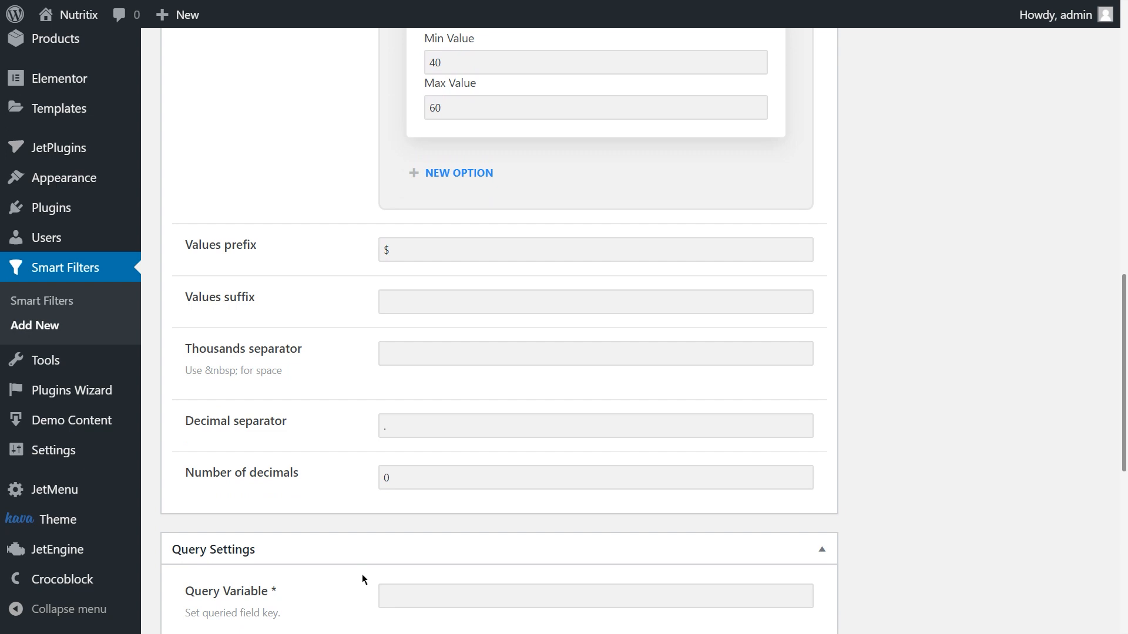
type("price")
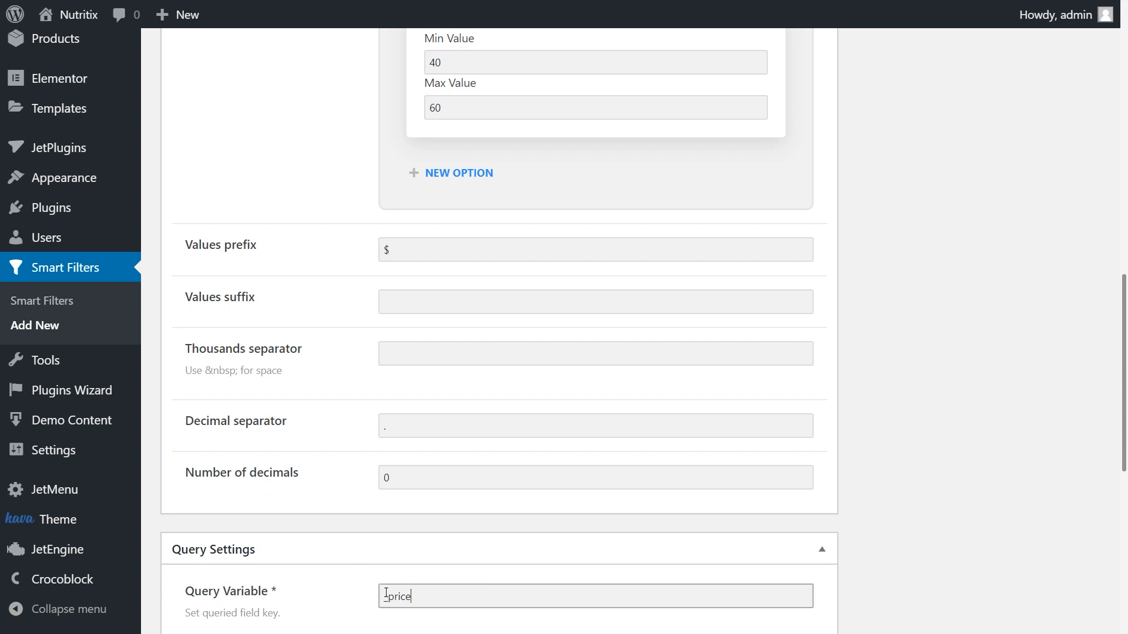
mouse_move(911, 555)
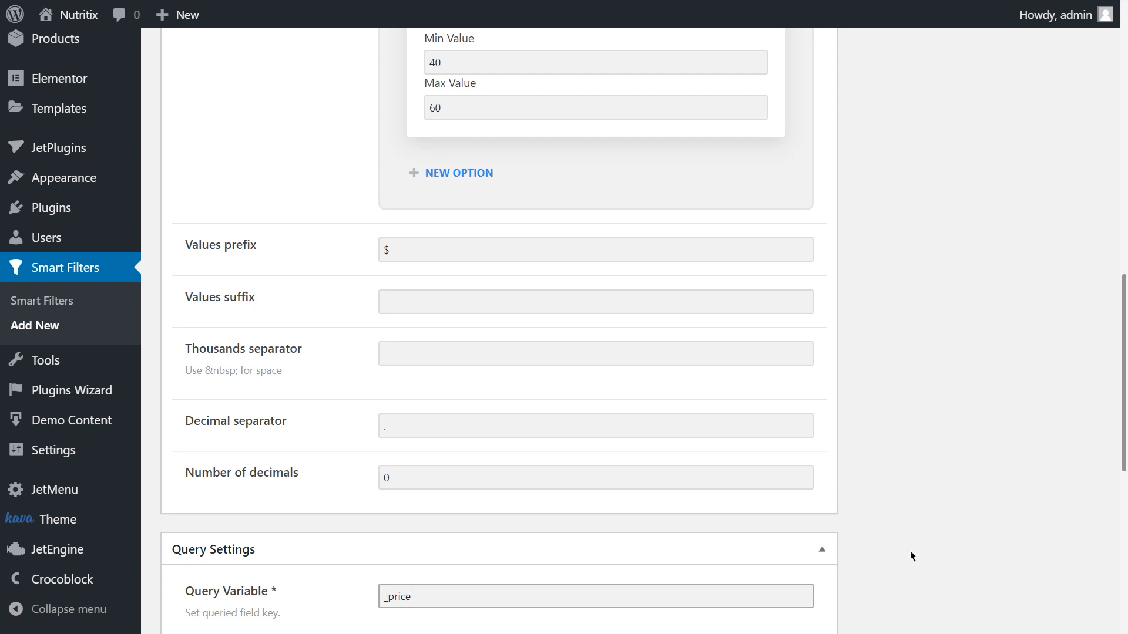
scroll("up", 3)
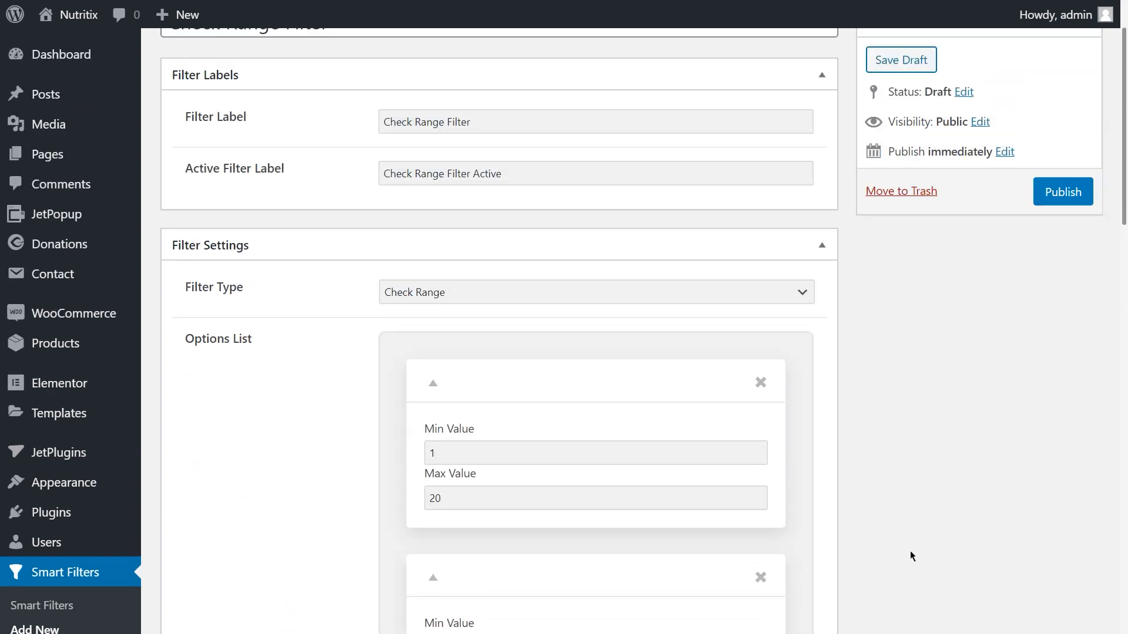
- Mark the Check Range Filter in the Smart Filters list and run Index Filters
left_click(1061, 191)
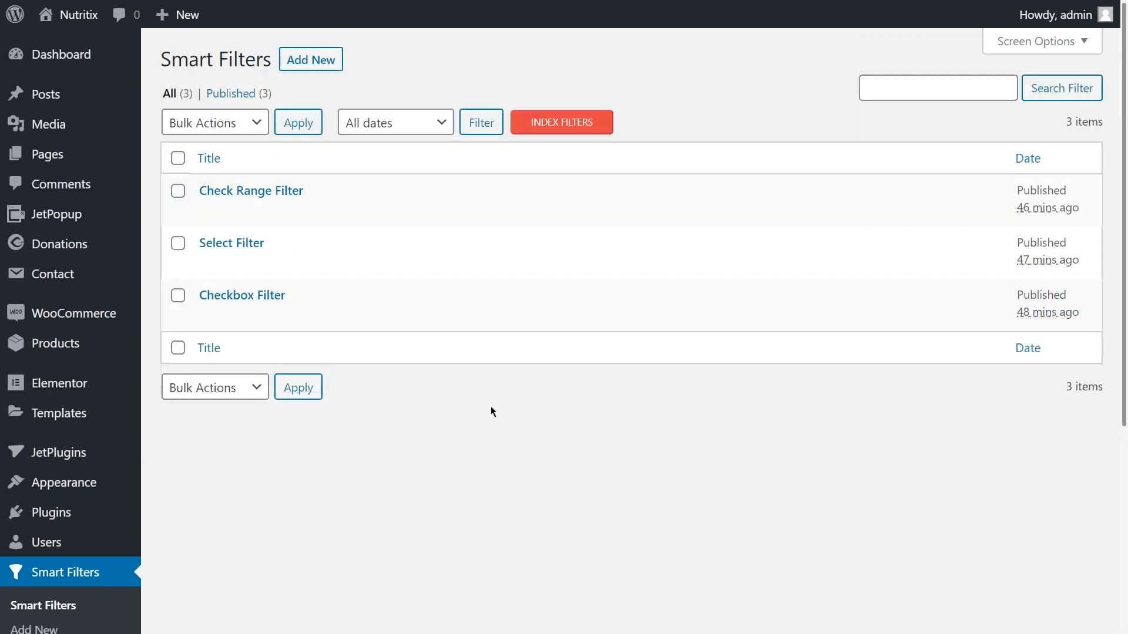
mouse_move(250, 194)
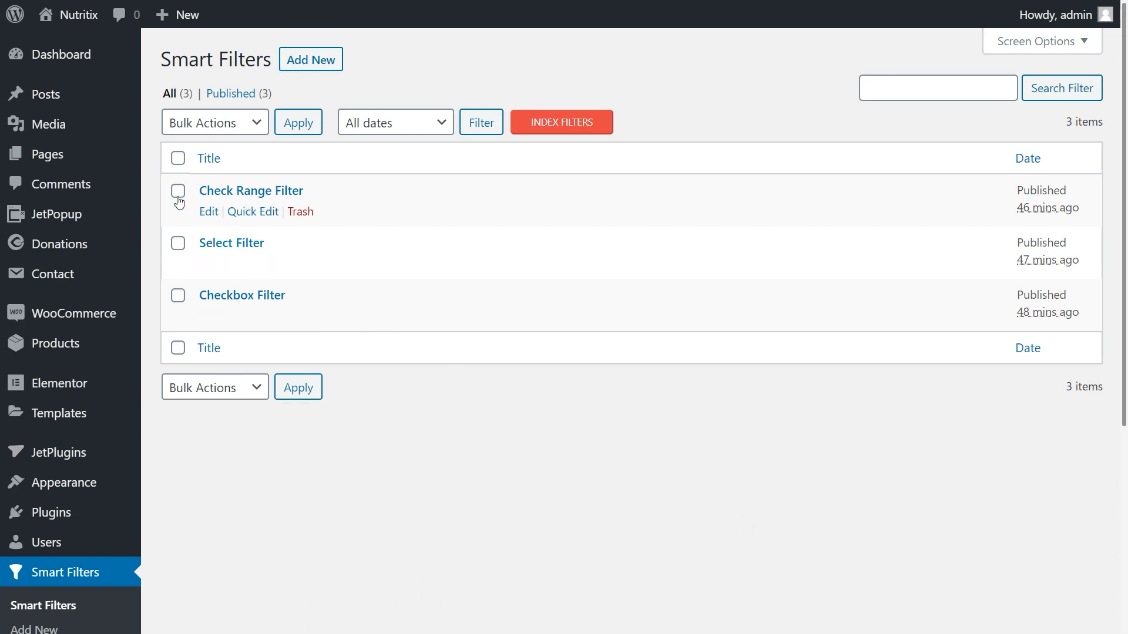
left_click(177, 295)
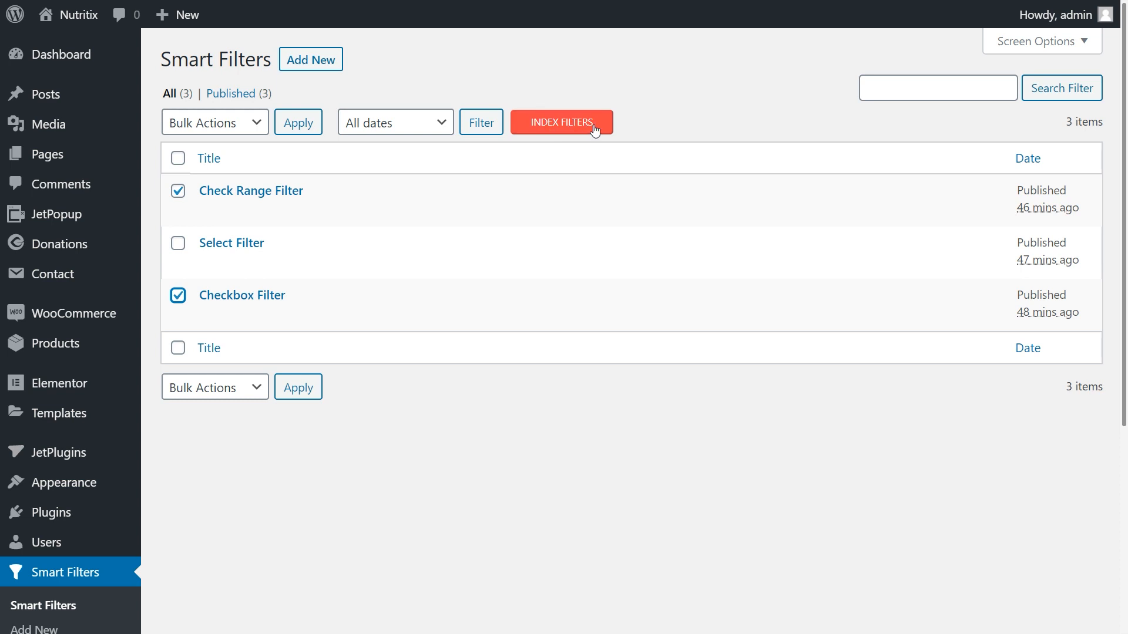
left_click(561, 122)
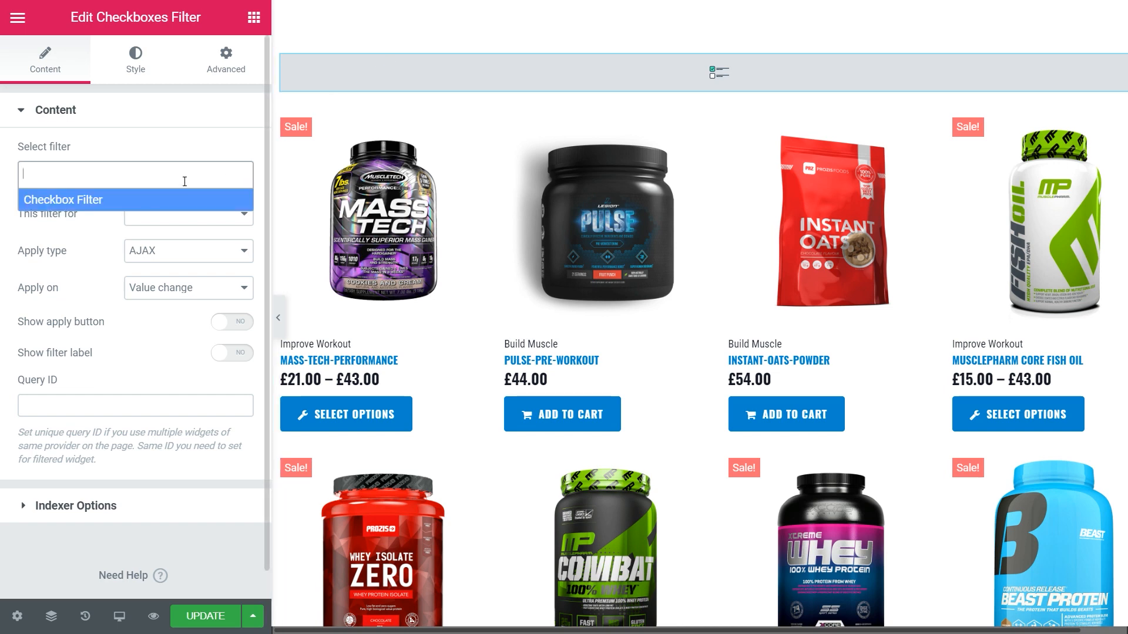
- Point the widget's Checkbox Filter at the JetWooBuilder Products Grid with indexer, counters, and empty items shown
left_click(188, 214)
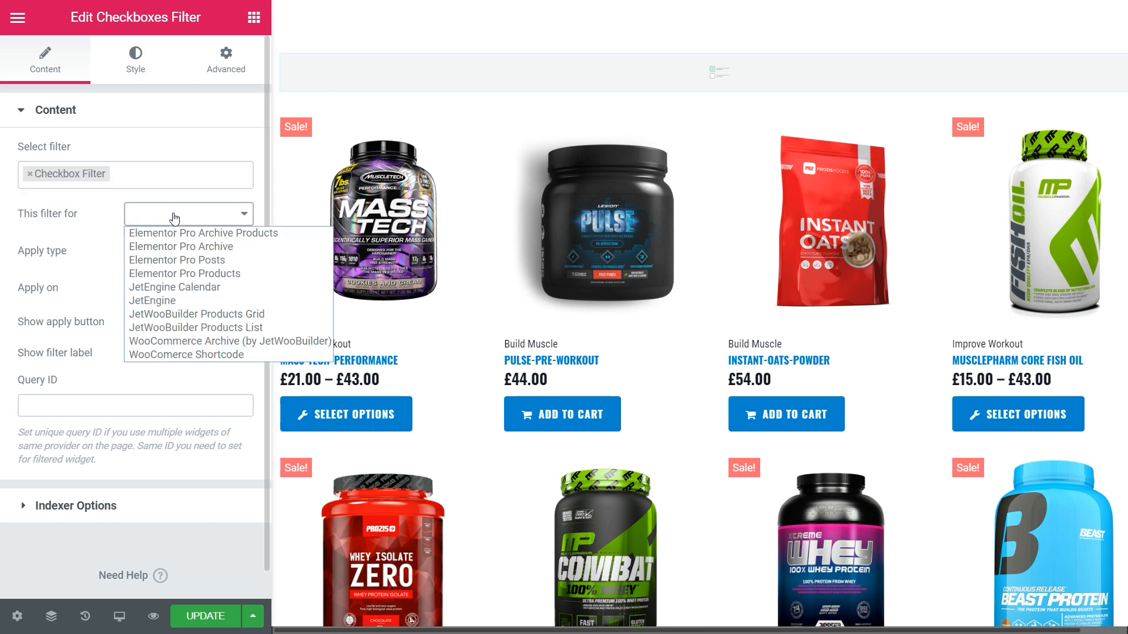
mouse_move(151, 301)
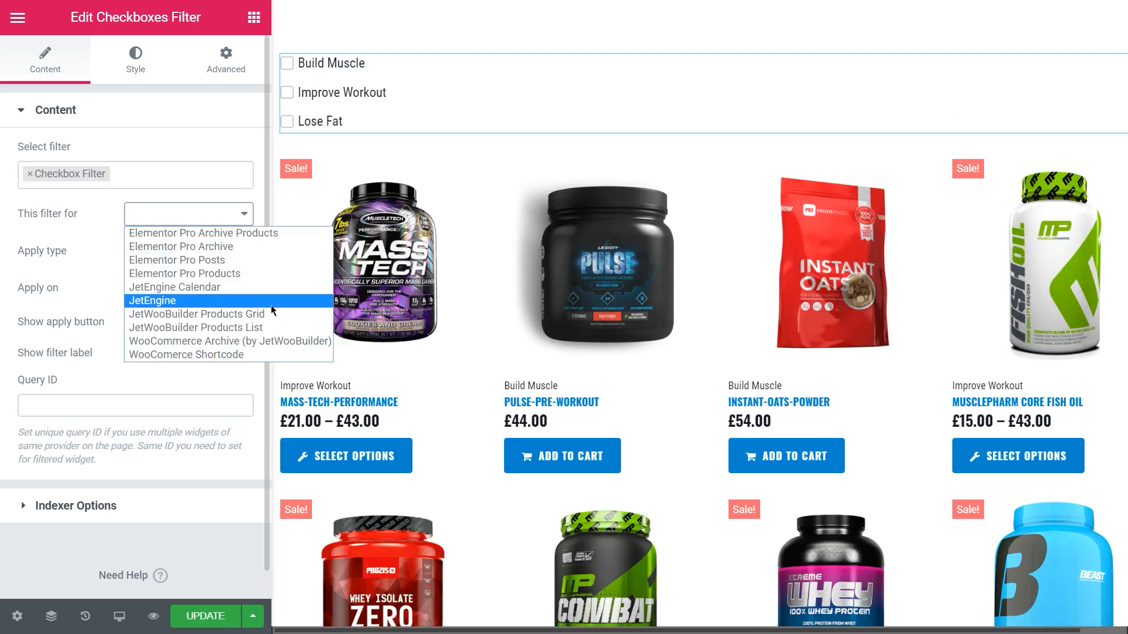
mouse_move(196, 315)
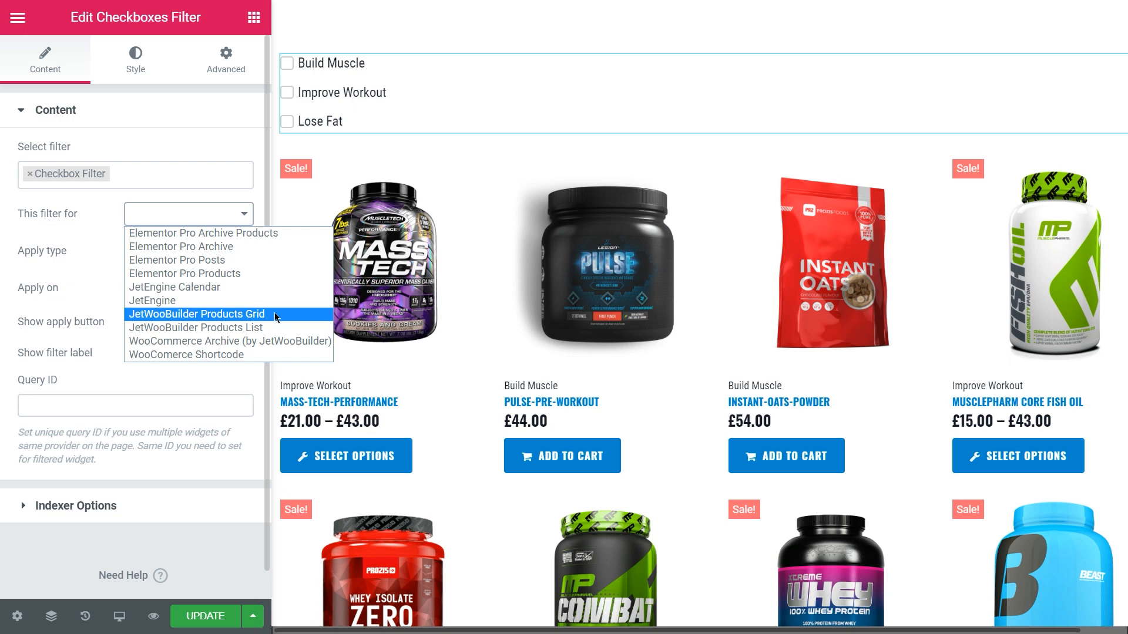
left_click(196, 314)
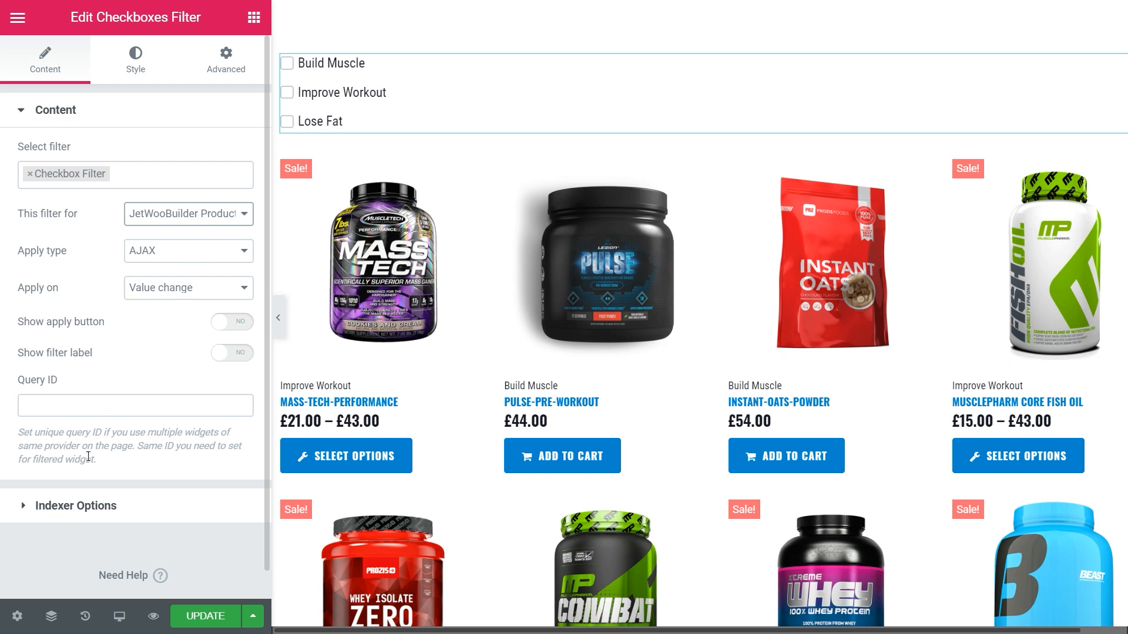
left_click(55, 110)
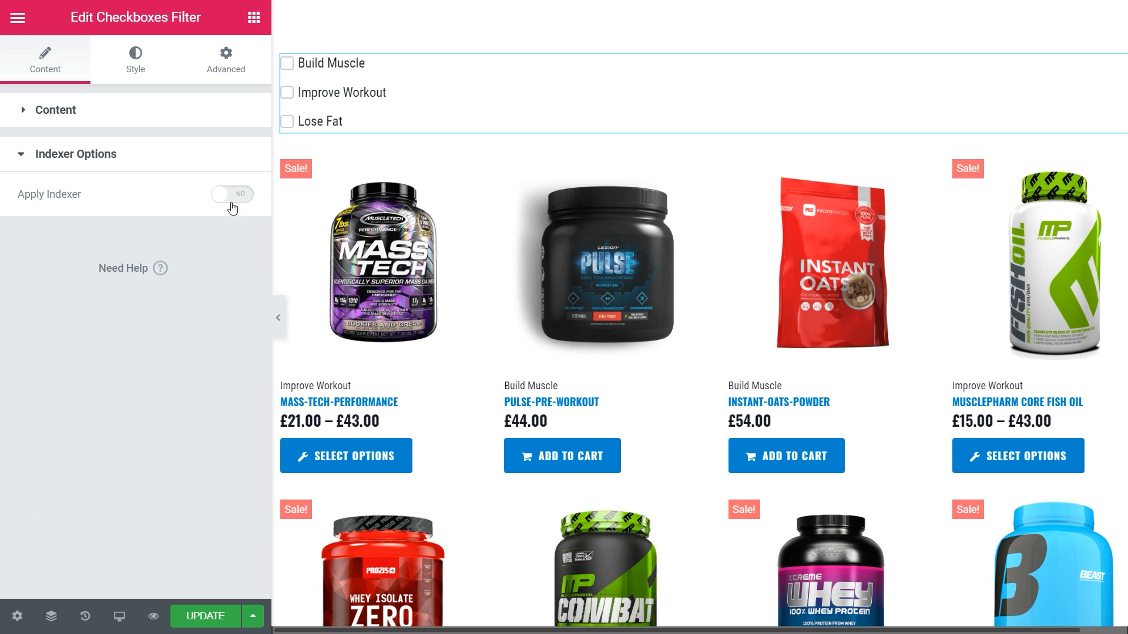
left_click(232, 195)
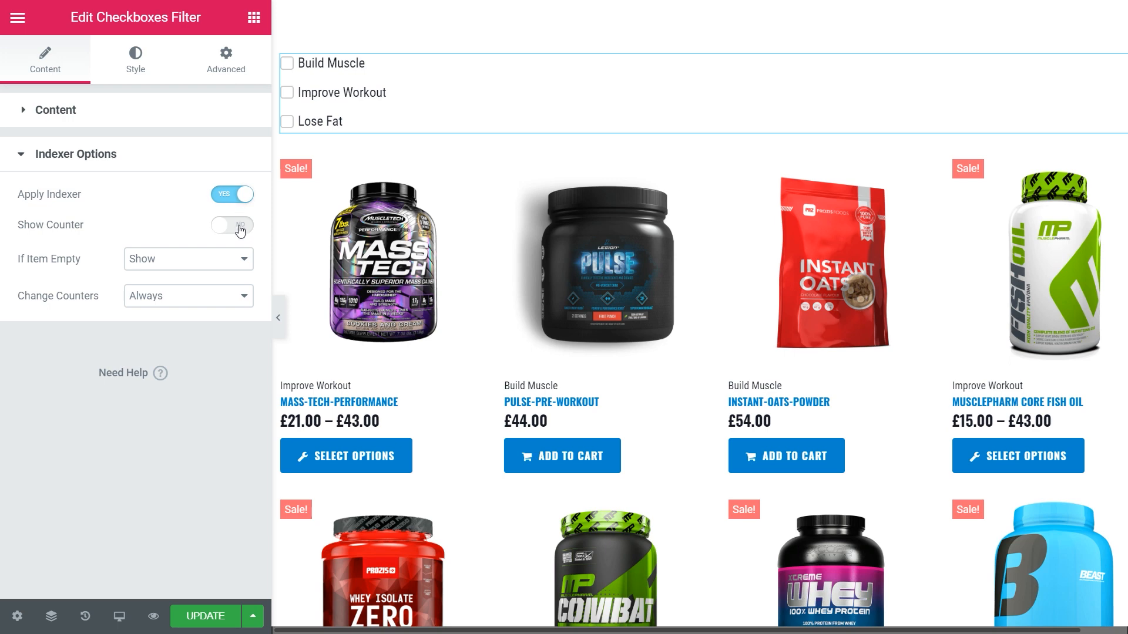
left_click(231, 224)
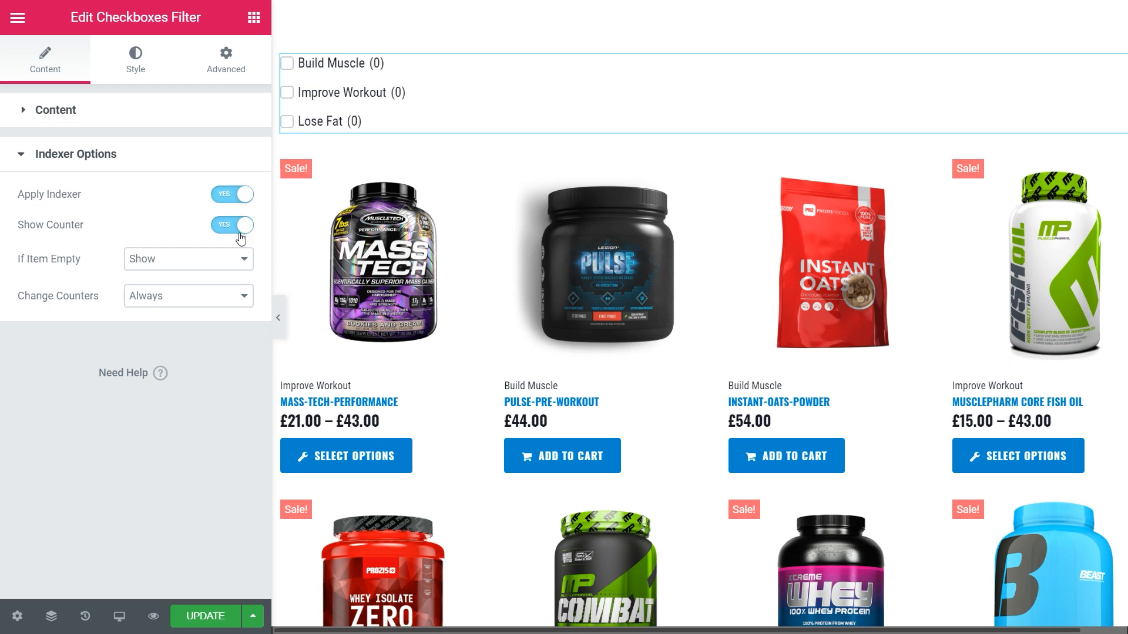
left_click(186, 259)
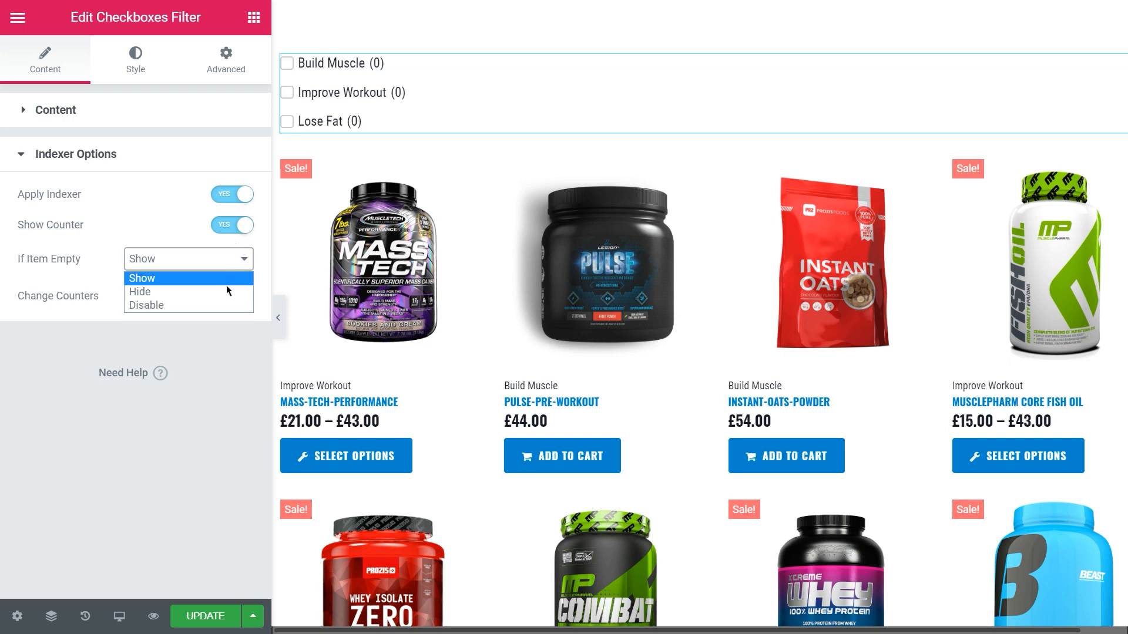
left_click(141, 278)
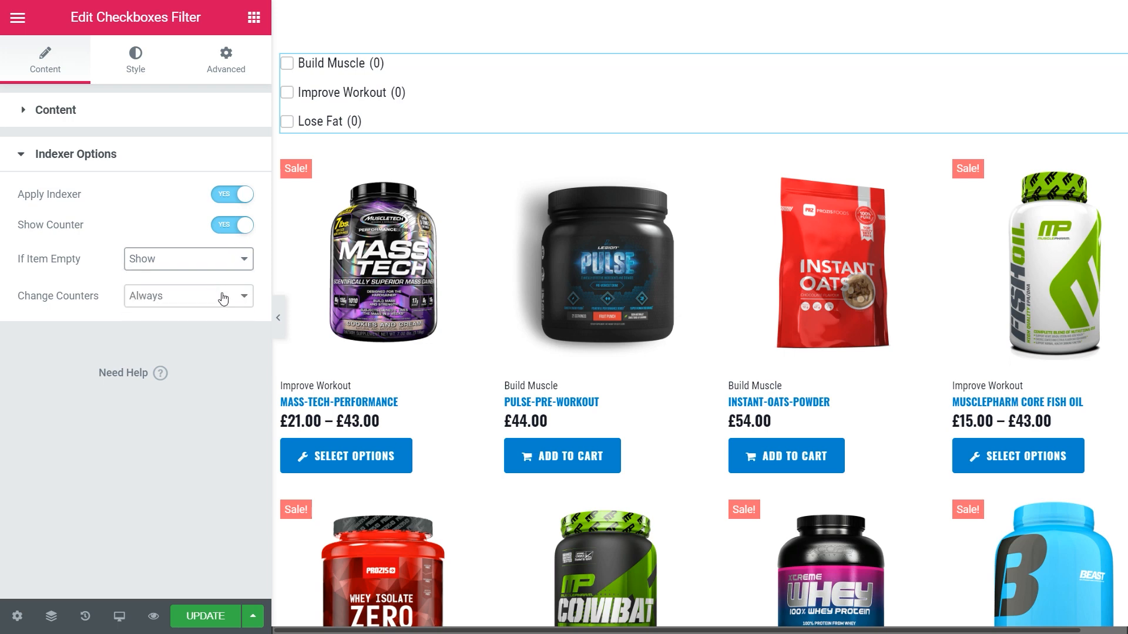
left_click(188, 296)
type("Sele")
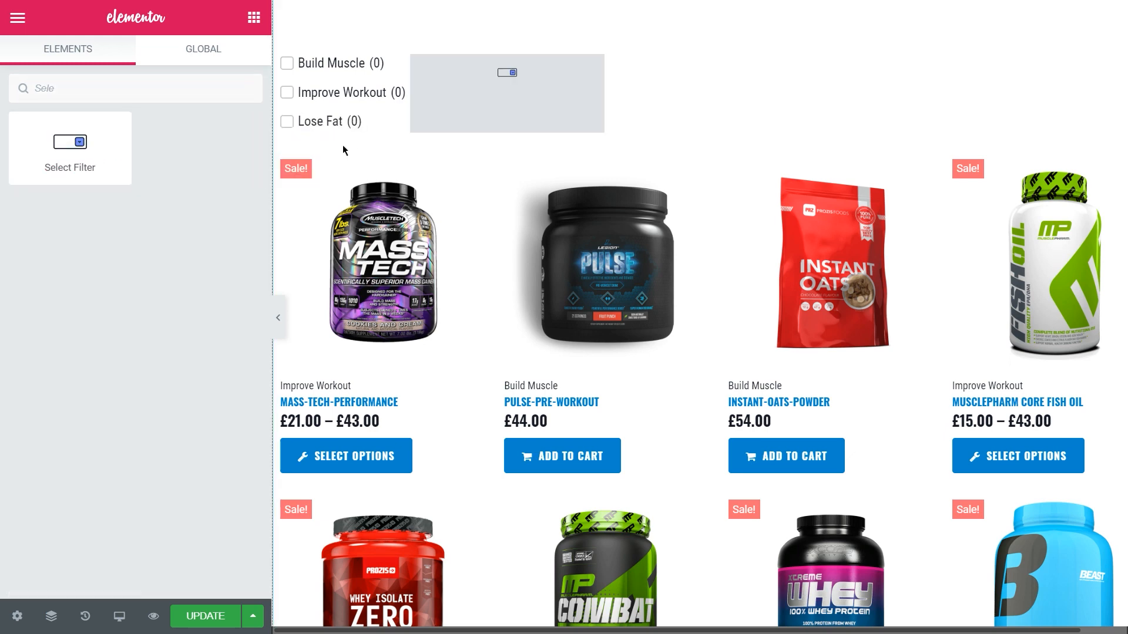
- Set the dropdown widget to the Select Filter, targeting the JetWooBuilder Products Grid
left_click(70, 148)
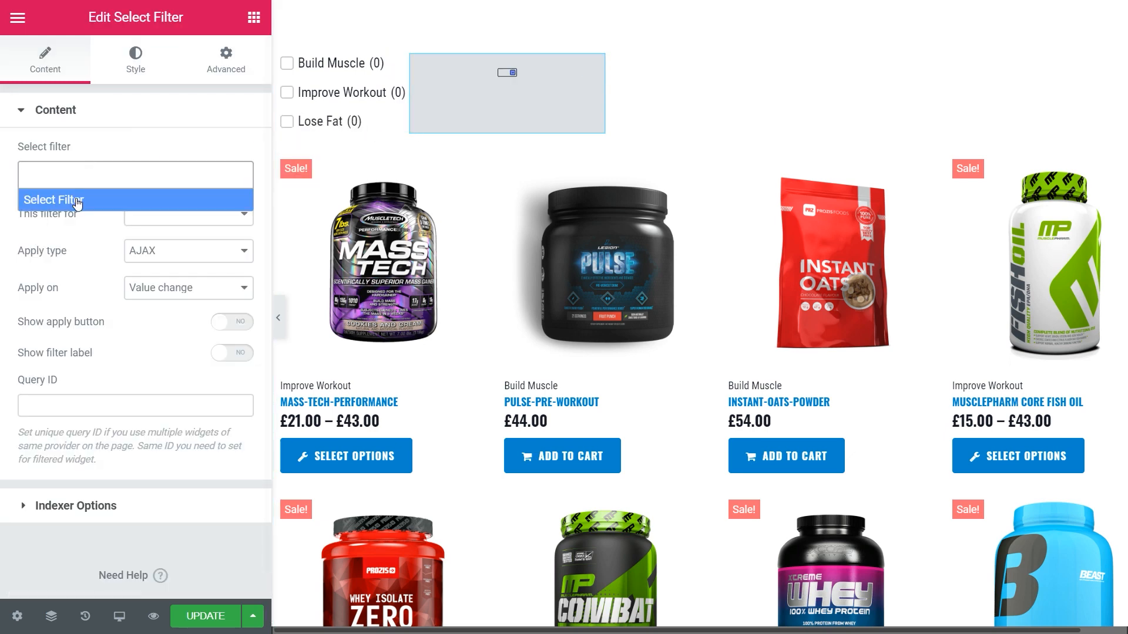
left_click(187, 214)
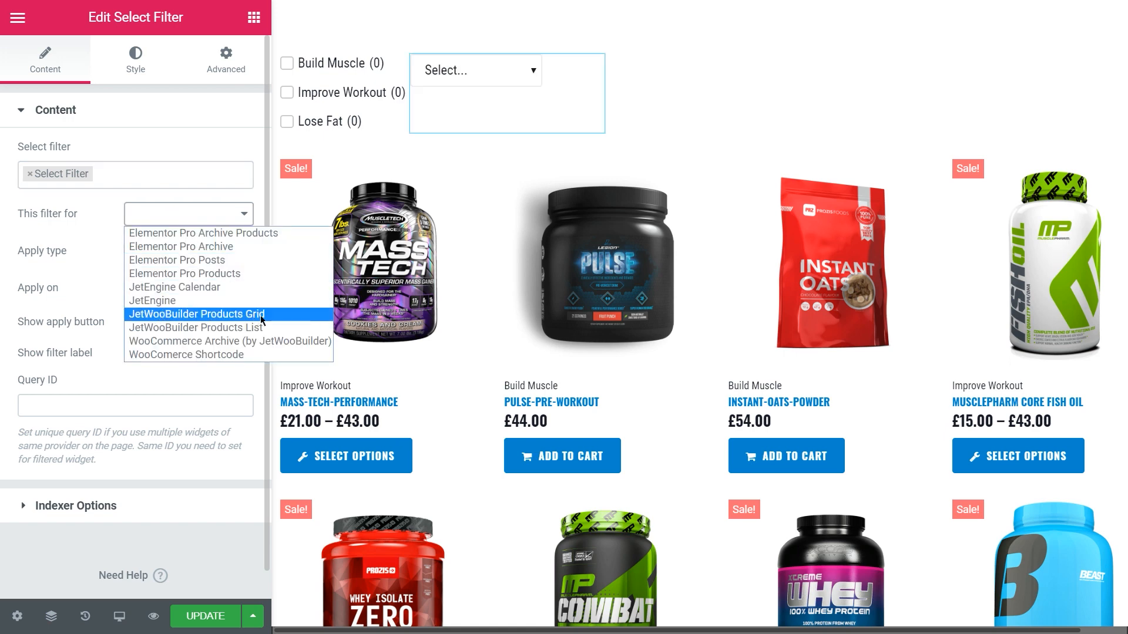
left_click(196, 314)
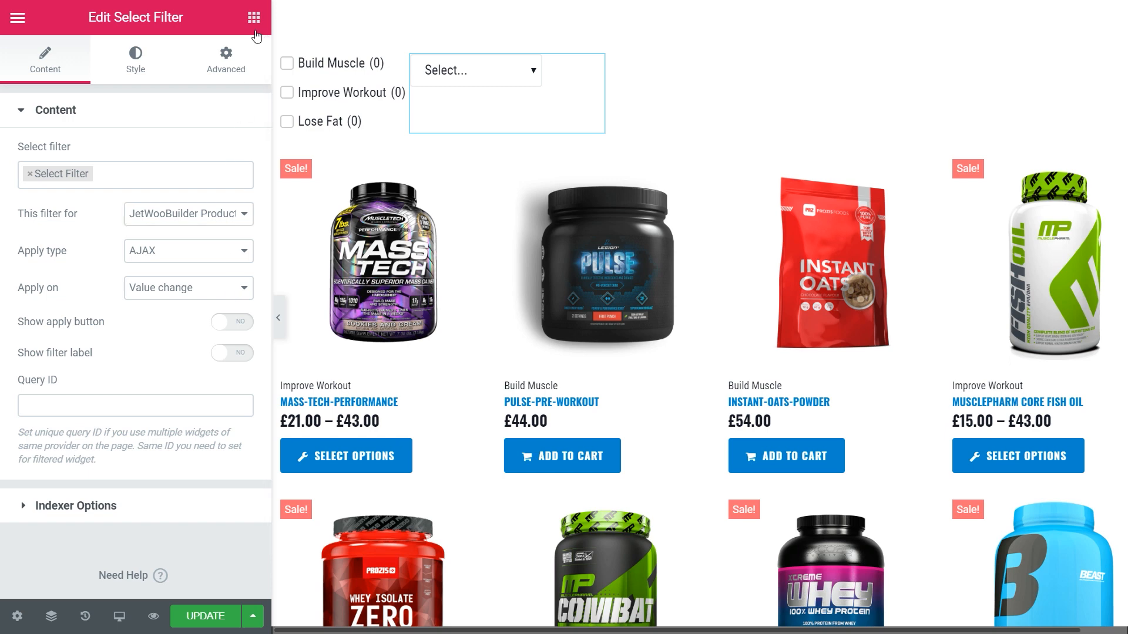
left_click(253, 17)
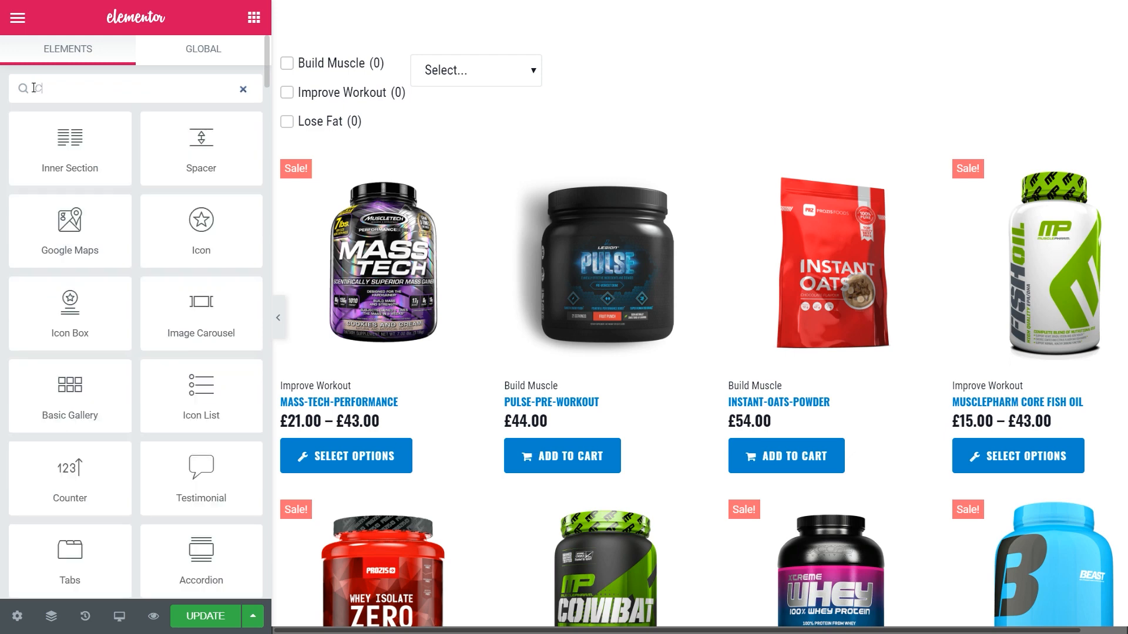
- Add a Check Range widget linked to the JetWooBuilder Products Grid, hiding empty price ranges
type("Check")
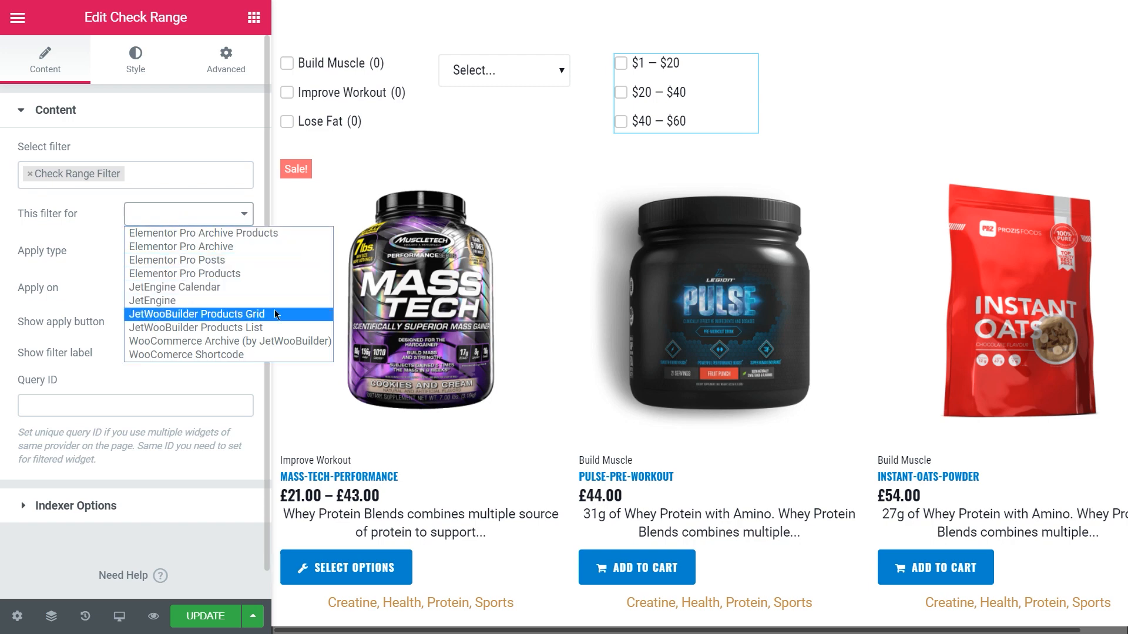
left_click(196, 314)
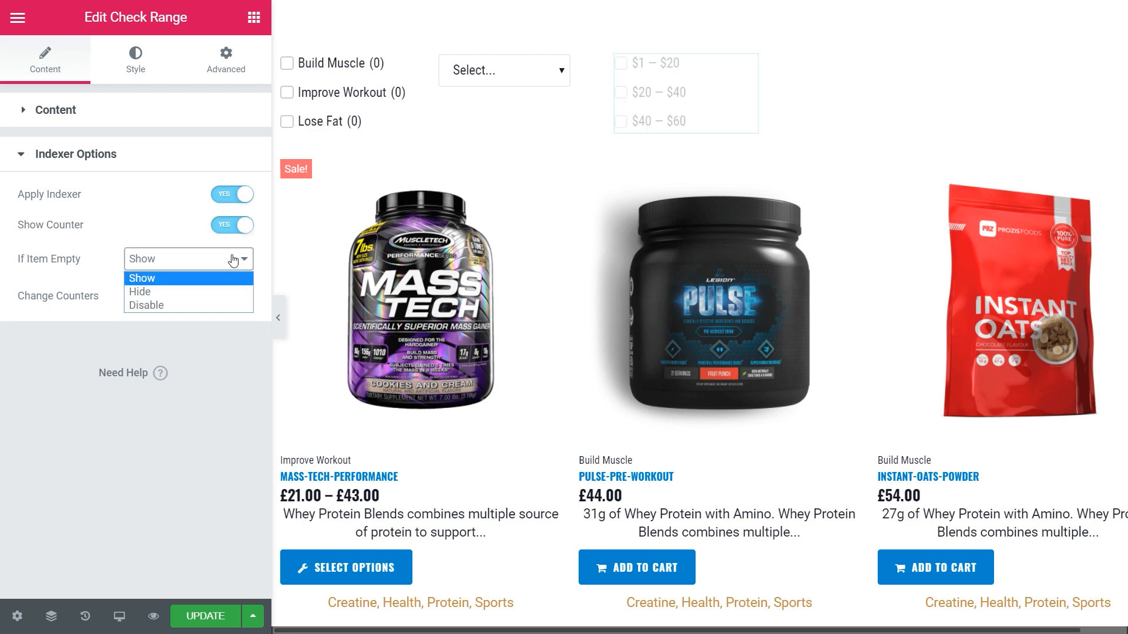
left_click(140, 291)
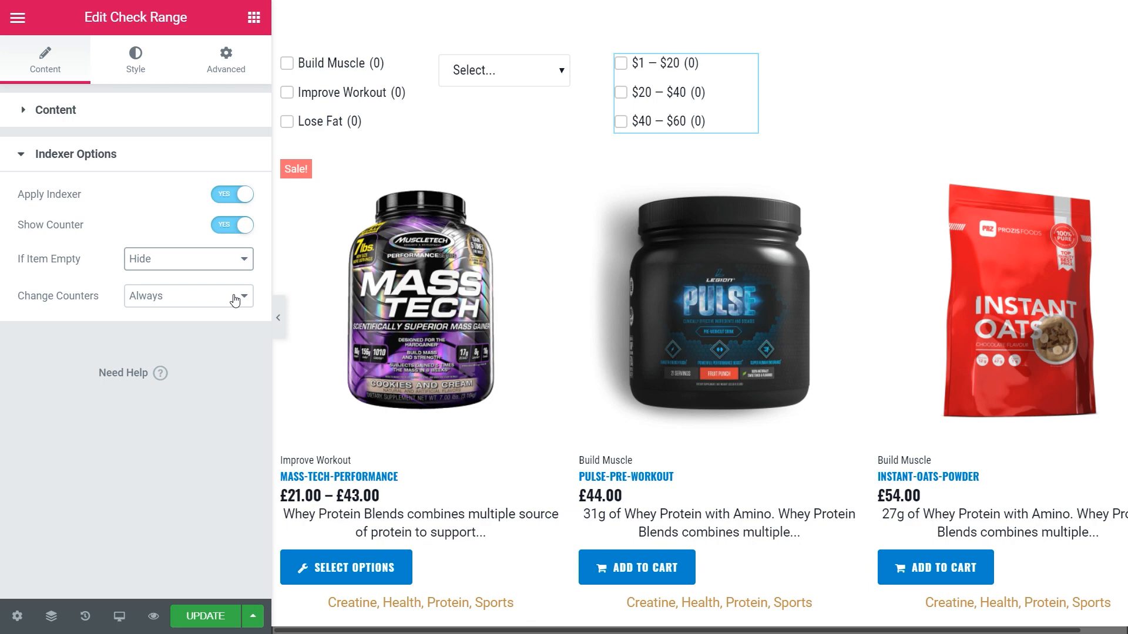
left_click(205, 616)
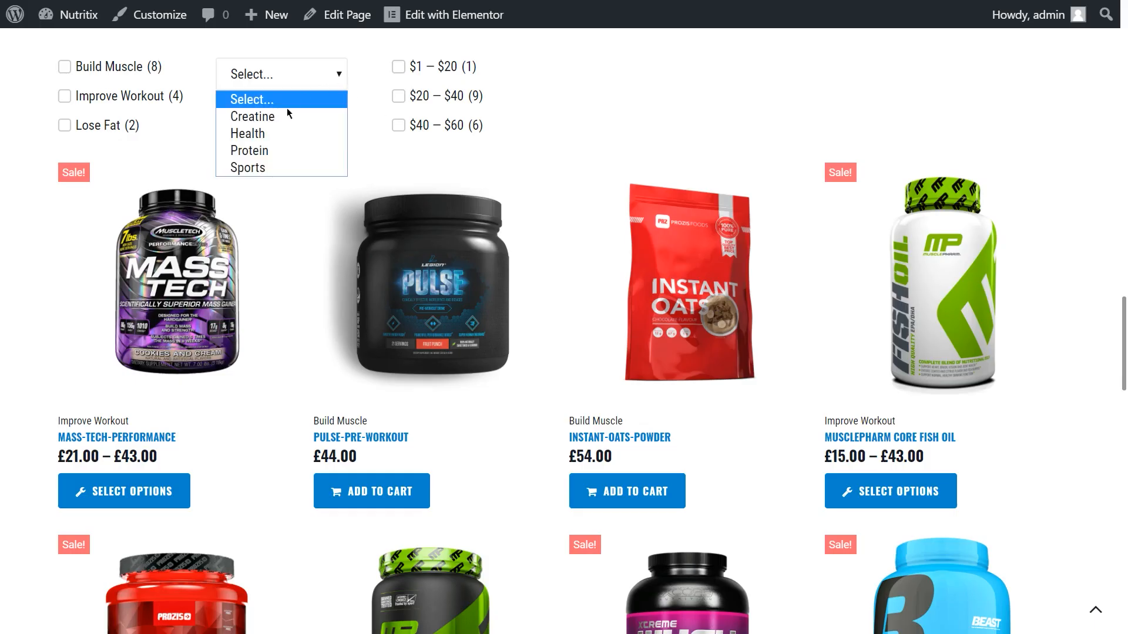
- Test the live filters by choosing Health, ticking Build Muscle, then selecting Protein
left_click(64, 67)
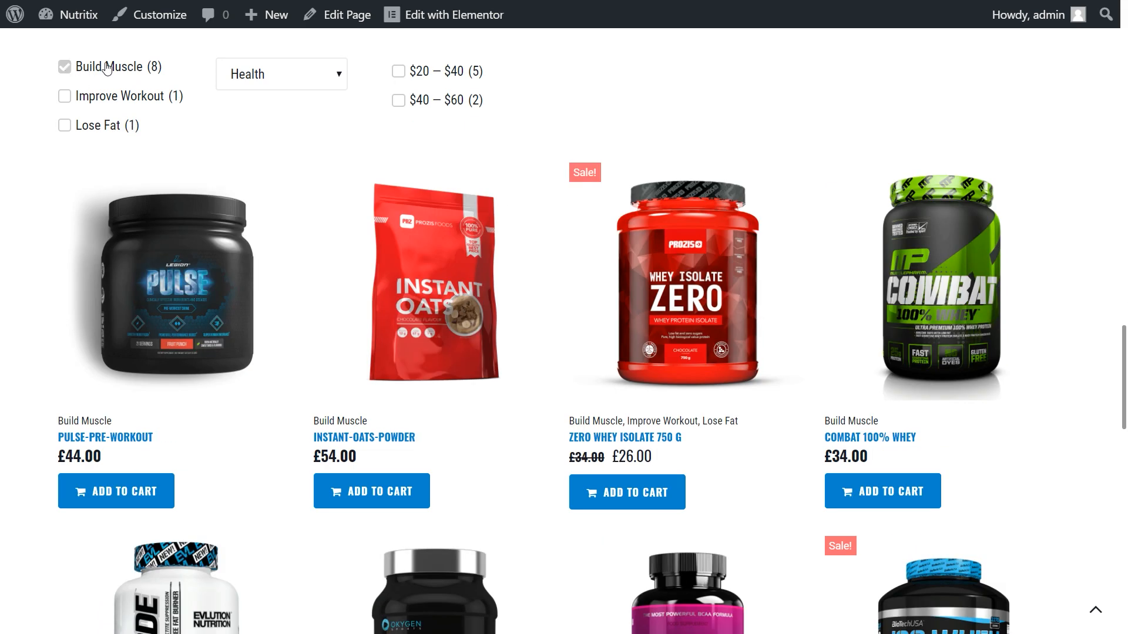
left_click(397, 70)
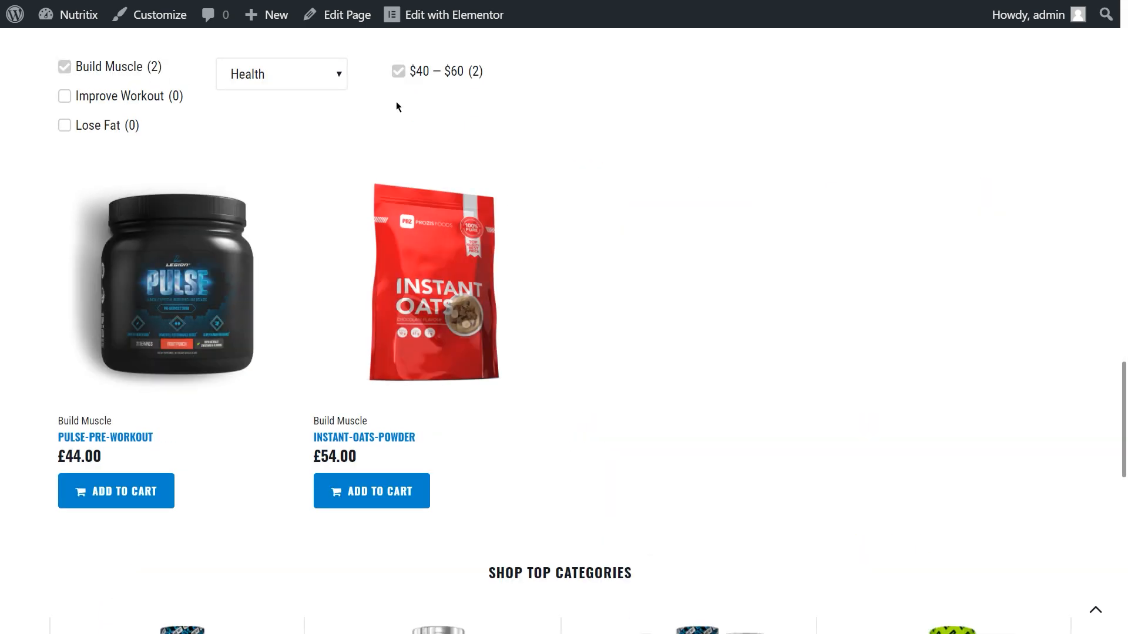
left_click(281, 74)
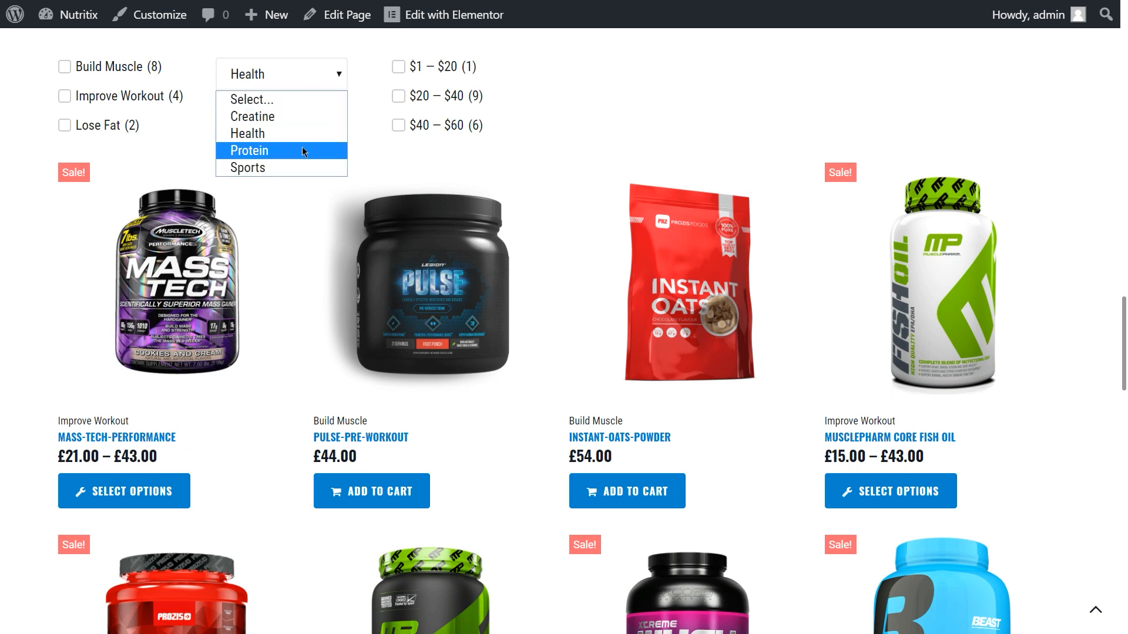
left_click(248, 151)
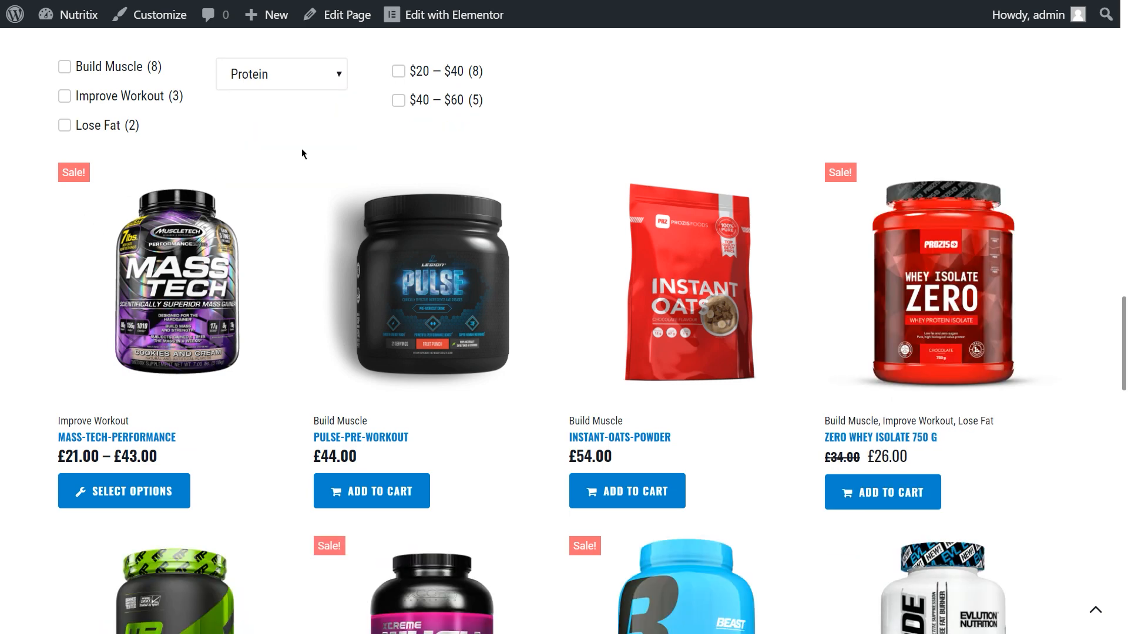
left_click(64, 67)
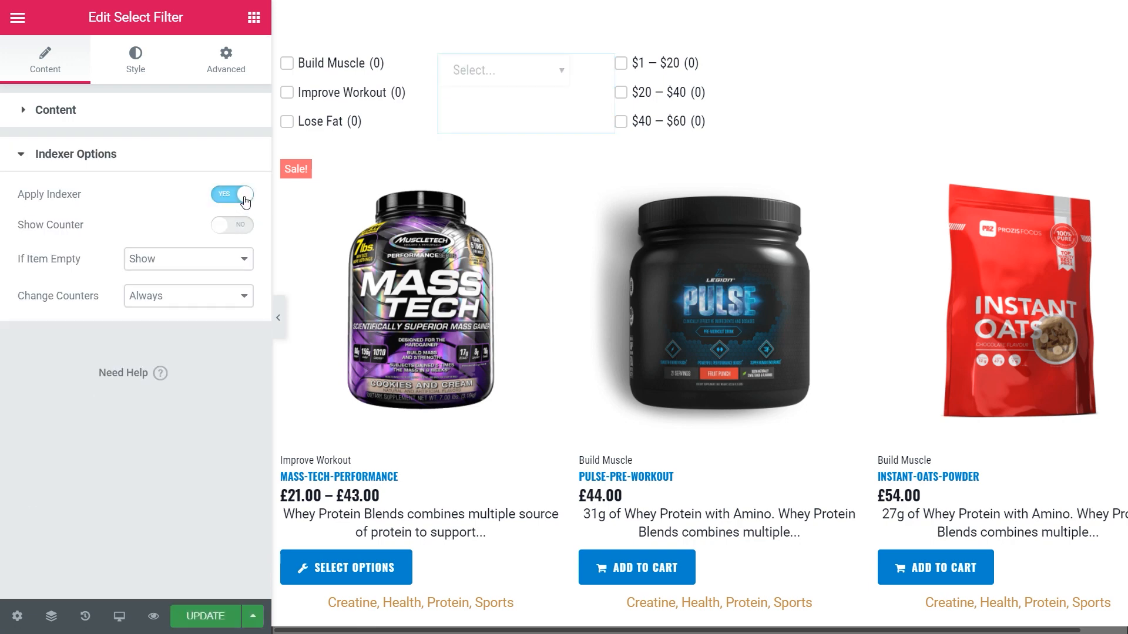
- Enable Show Counter on the Select Filter and update the Elementor page
left_click(232, 224)
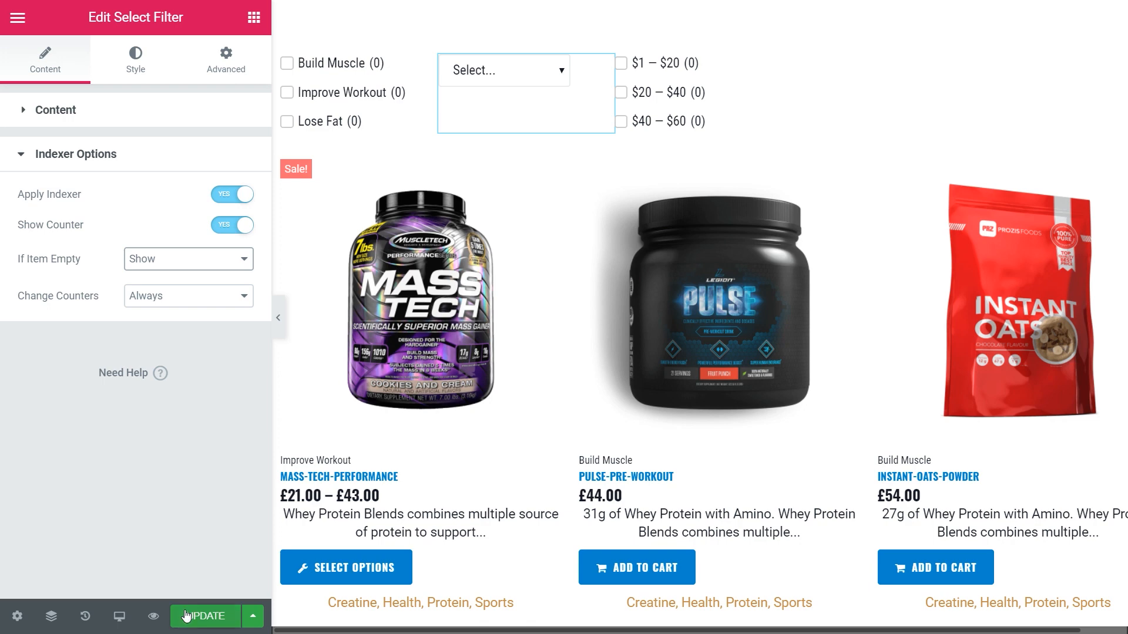
left_click(204, 616)
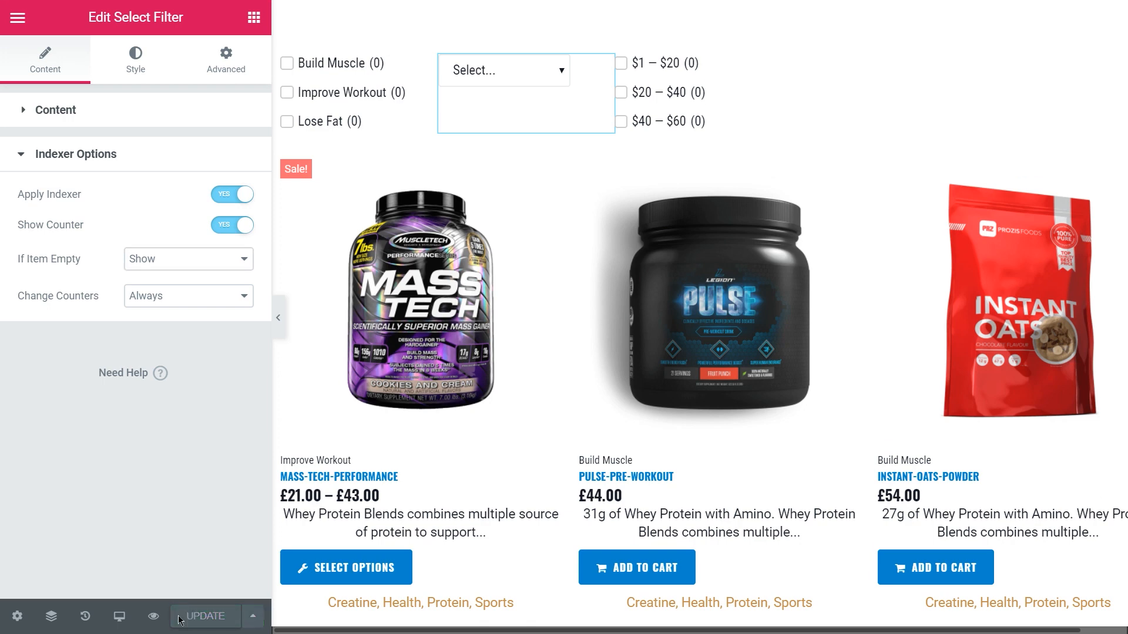
left_click(205, 616)
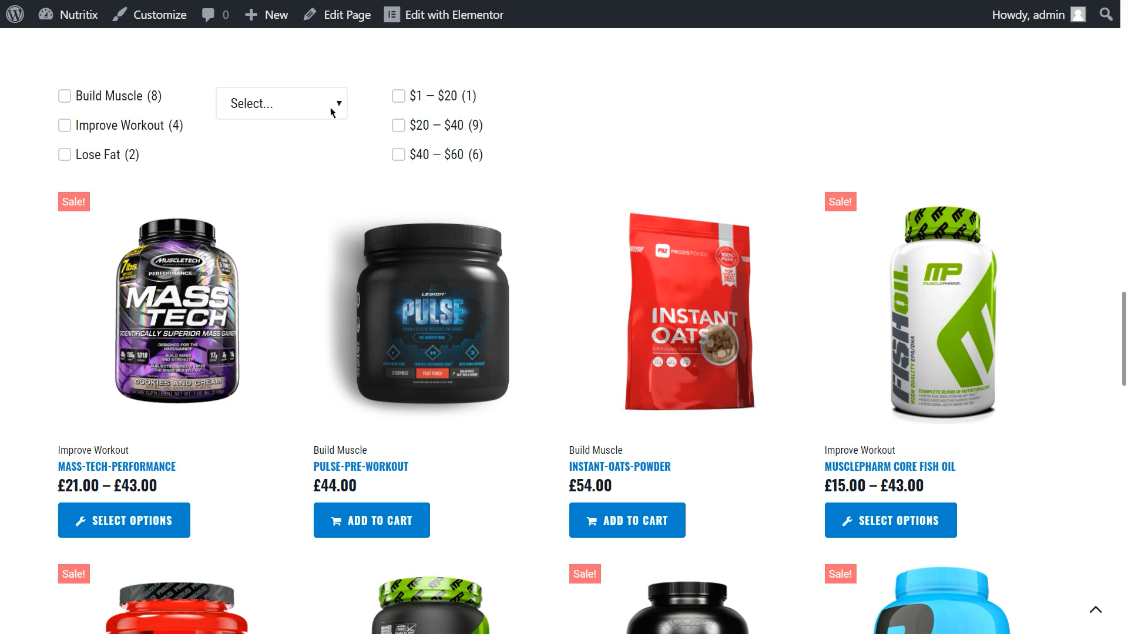
- Check dropdown counts, then filter the live grid by Protein and $40–$60
left_click(281, 103)
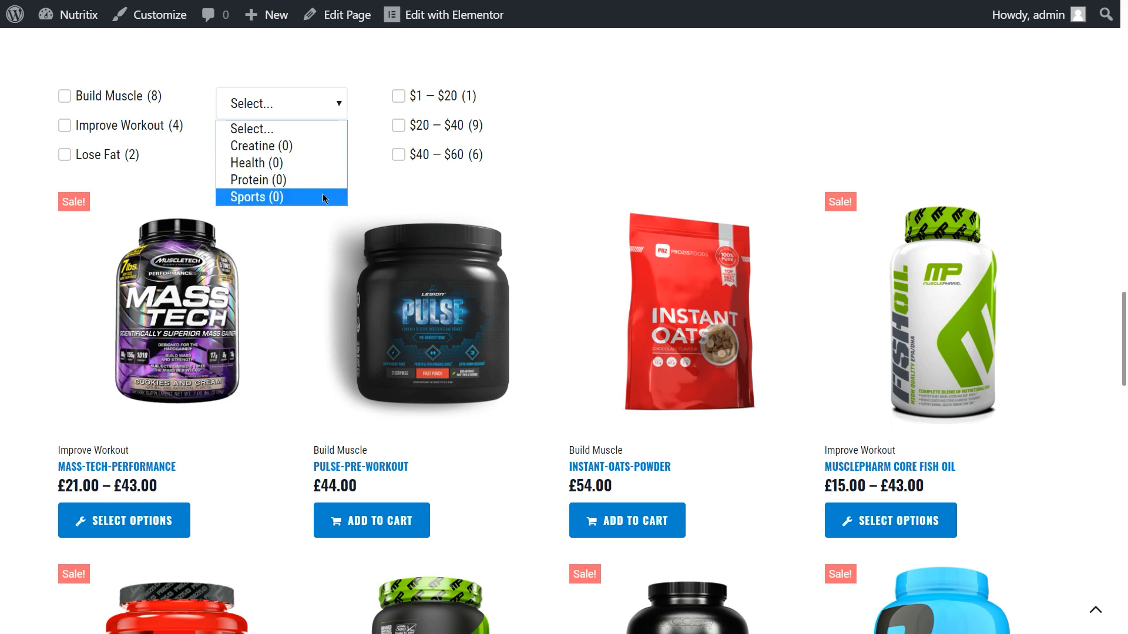
mouse_move(261, 146)
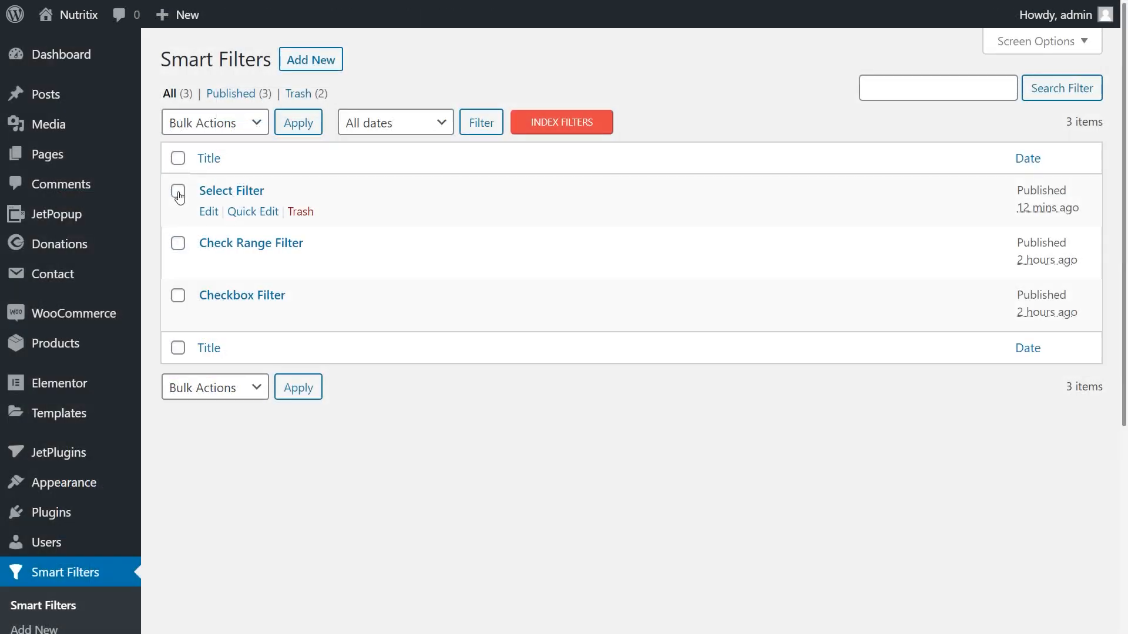
left_click(178, 190)
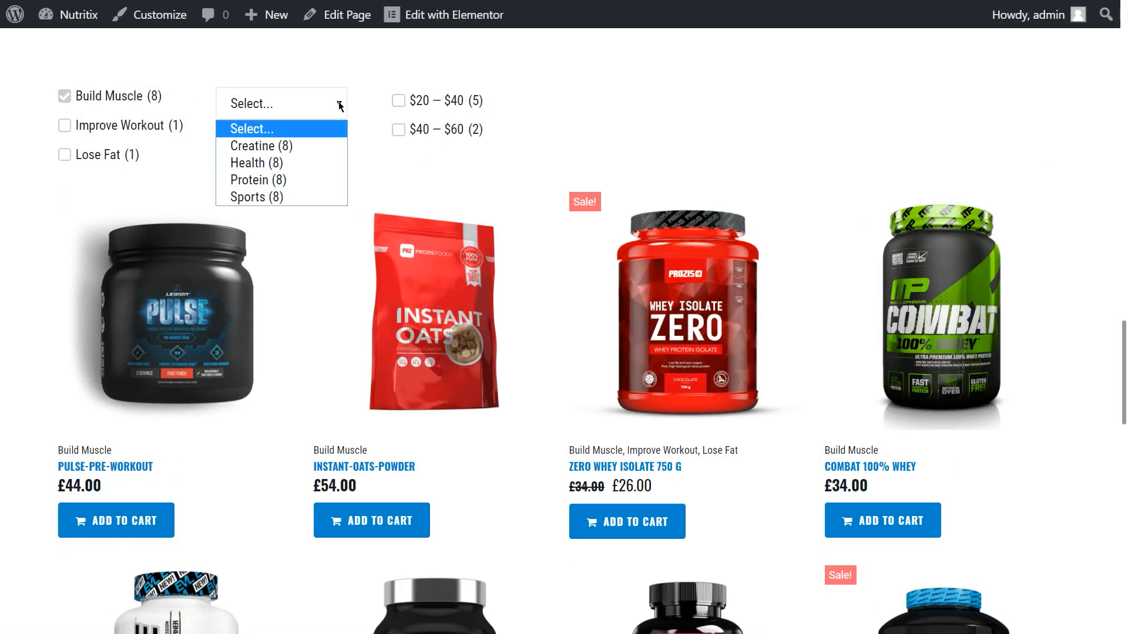
left_click(258, 180)
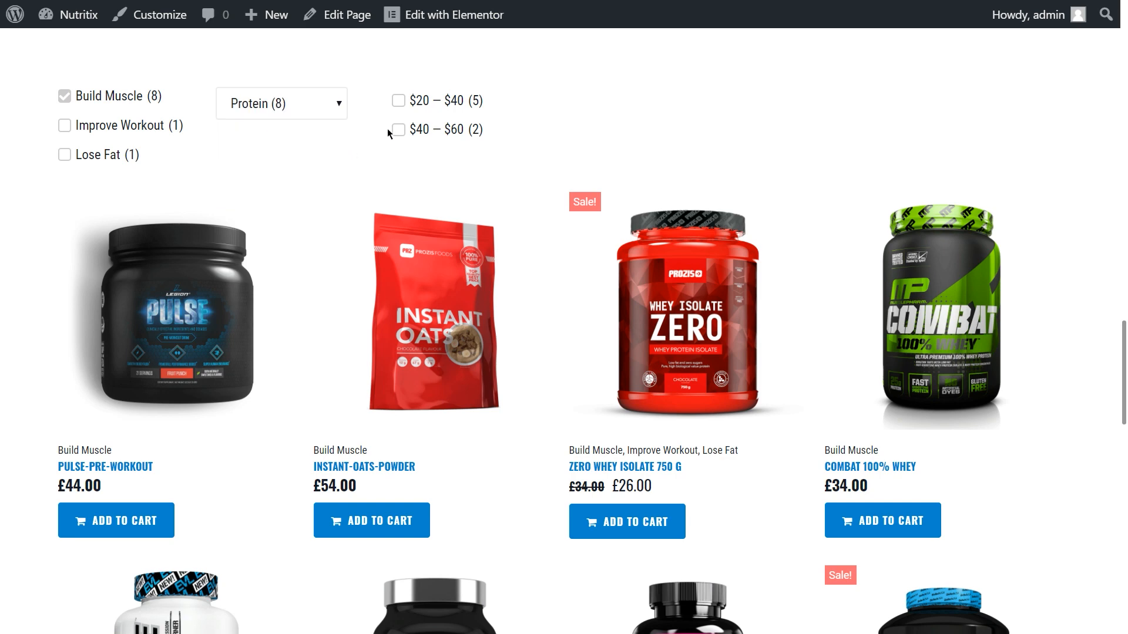
left_click(397, 129)
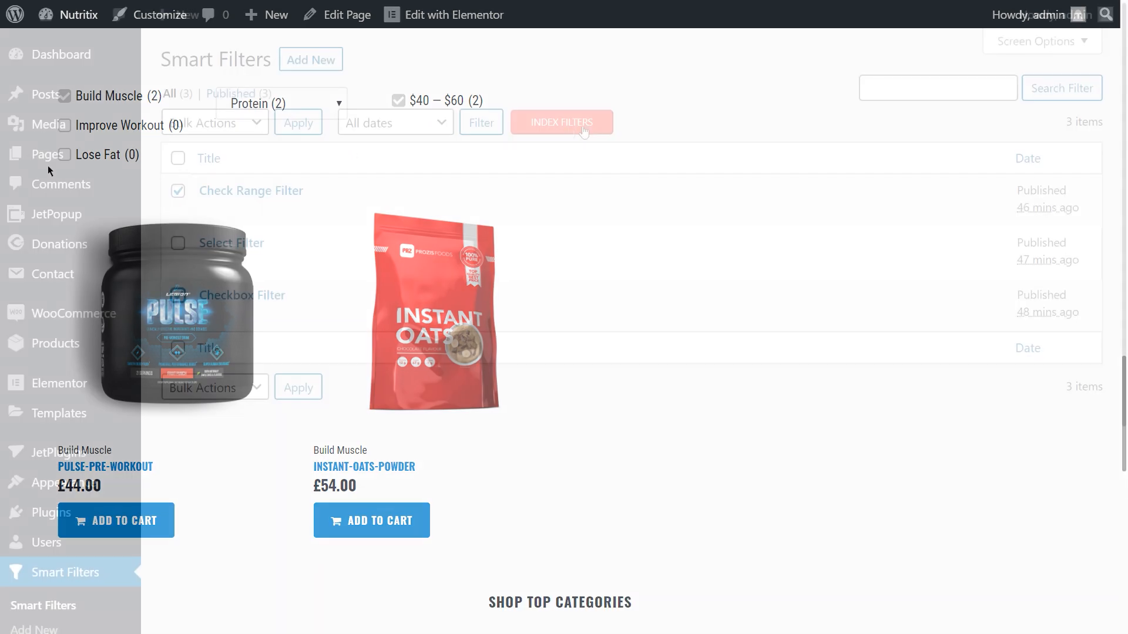
- Return to the Smart Filters list and tick the Select Filter
left_click(561, 122)
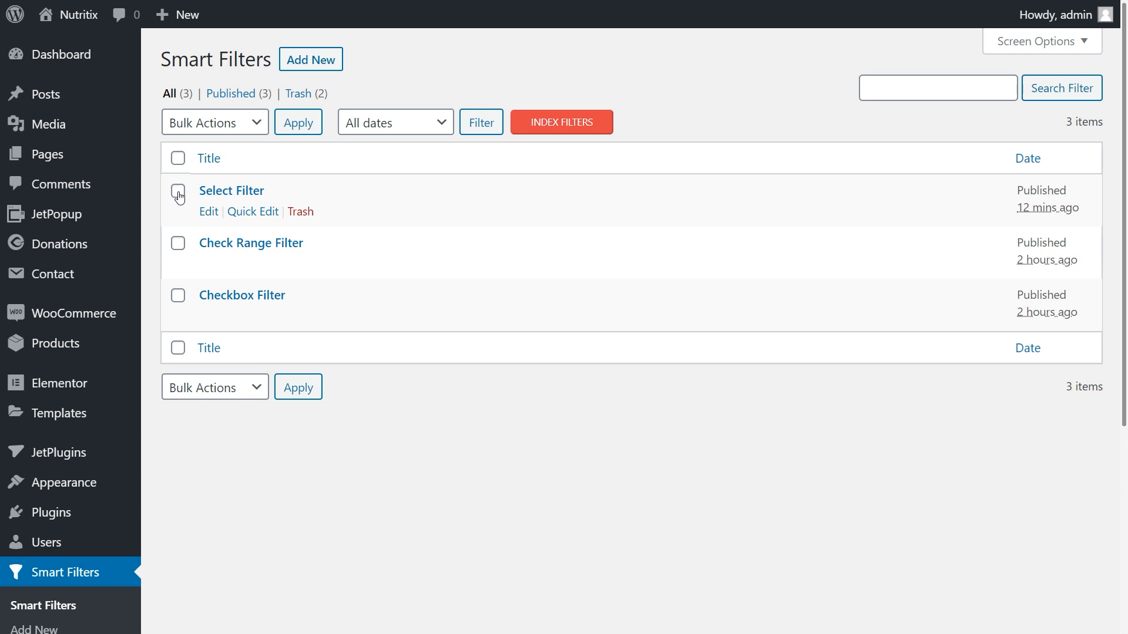
left_click(178, 195)
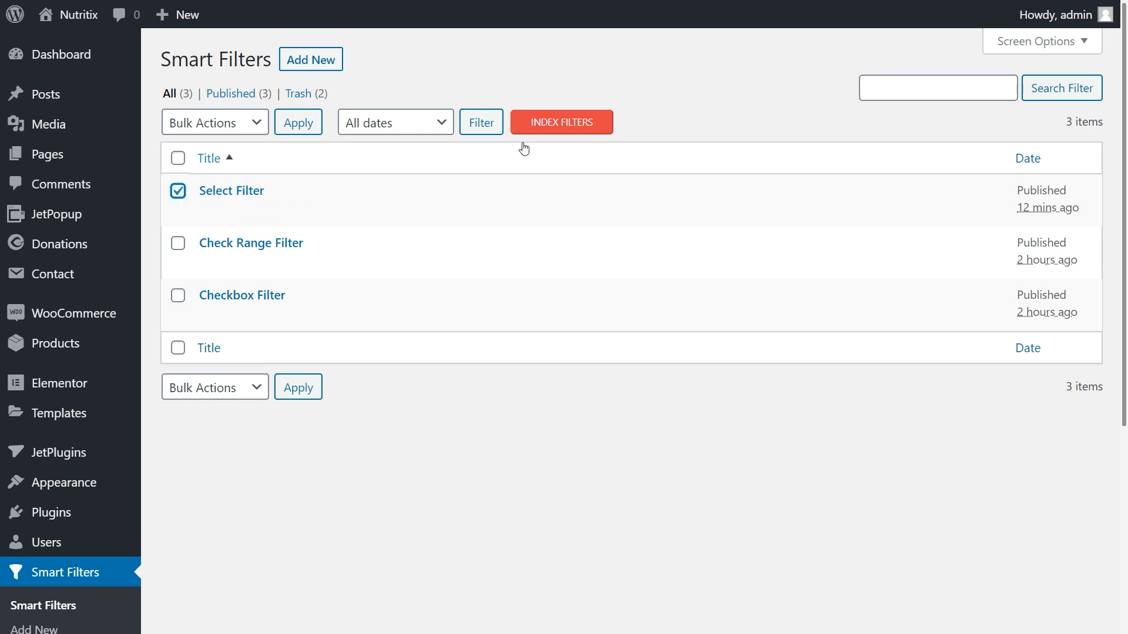